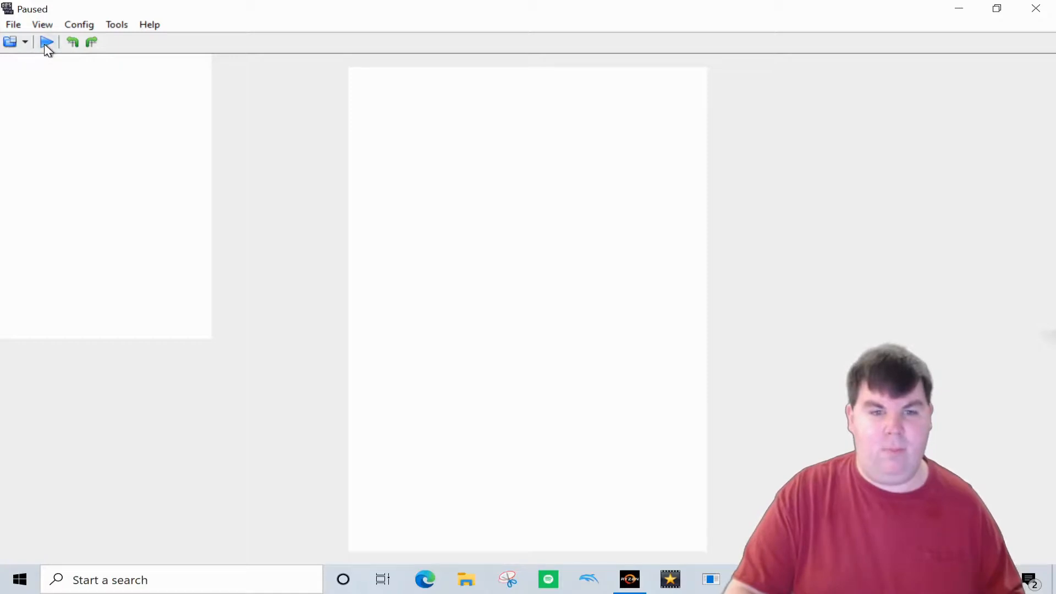
- Close the paused DeSmuME window, returning to the Windows desktop
left_click(46, 42)
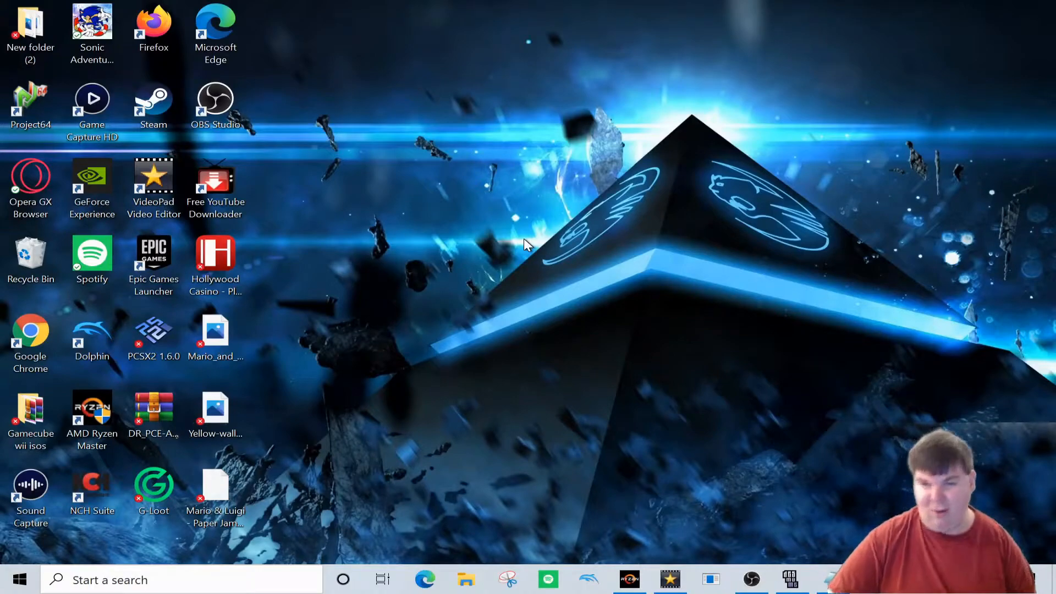
mouse_move(650, 375)
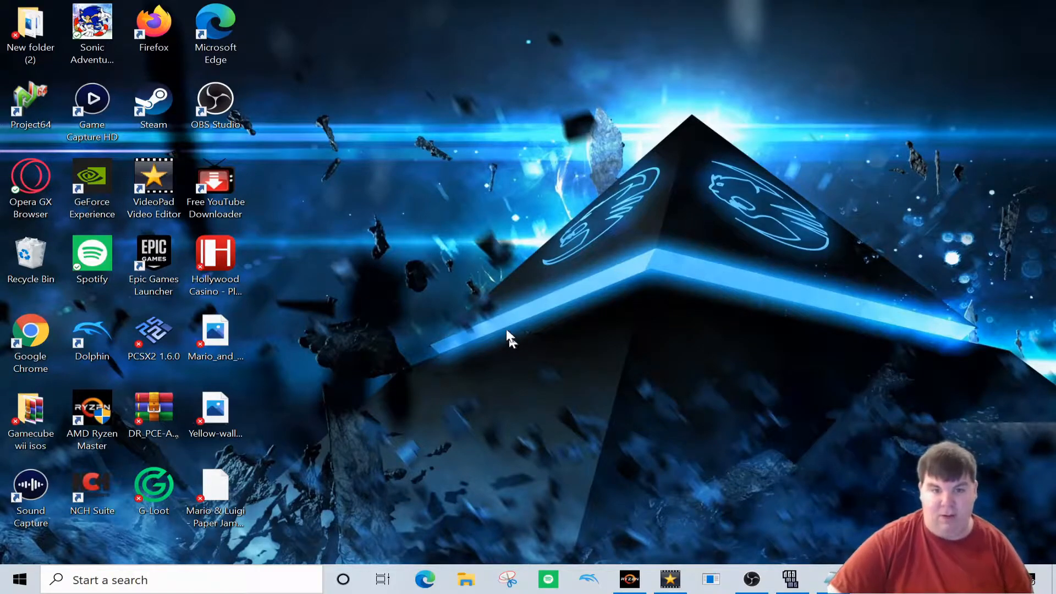
mouse_move(514, 244)
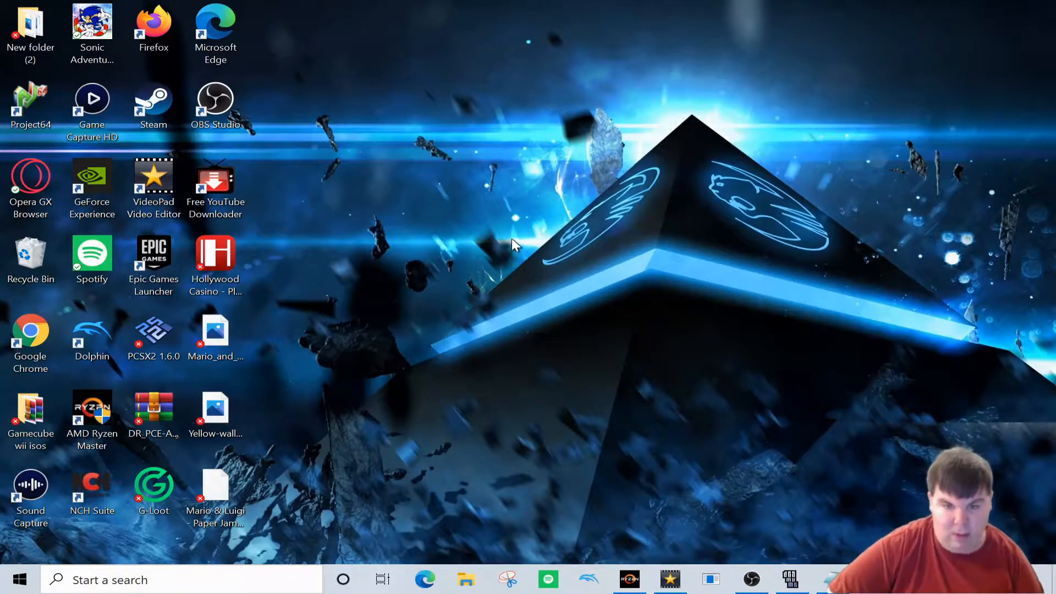
mouse_move(404, 202)
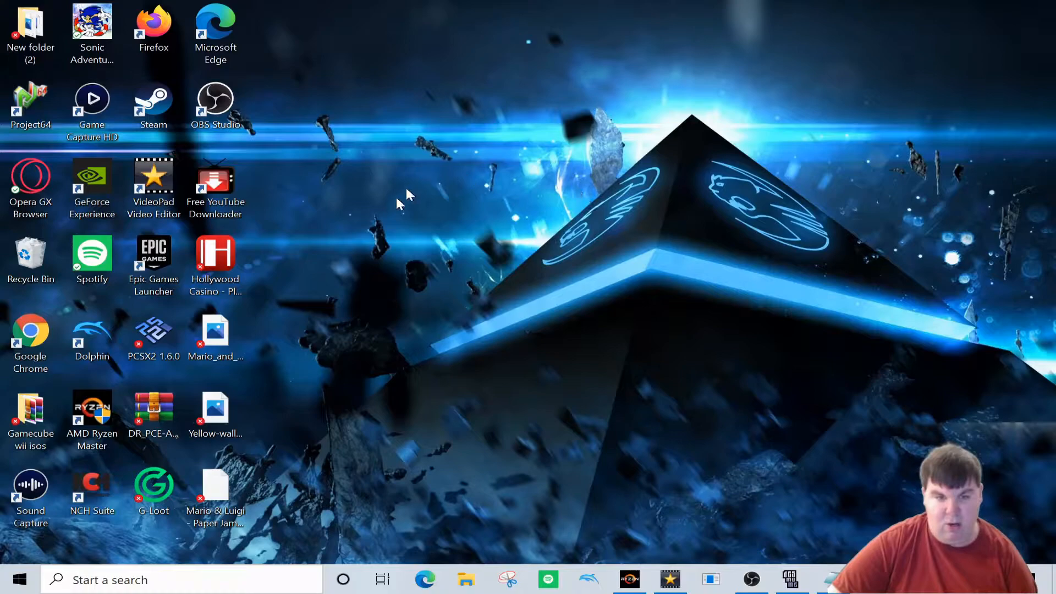
mouse_move(660, 222)
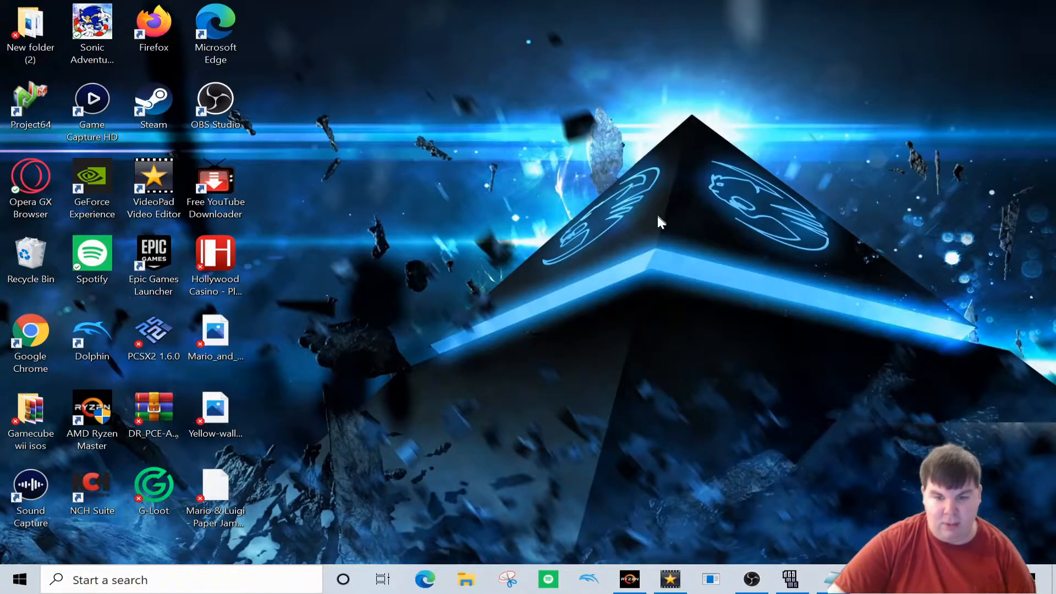
mouse_move(647, 229)
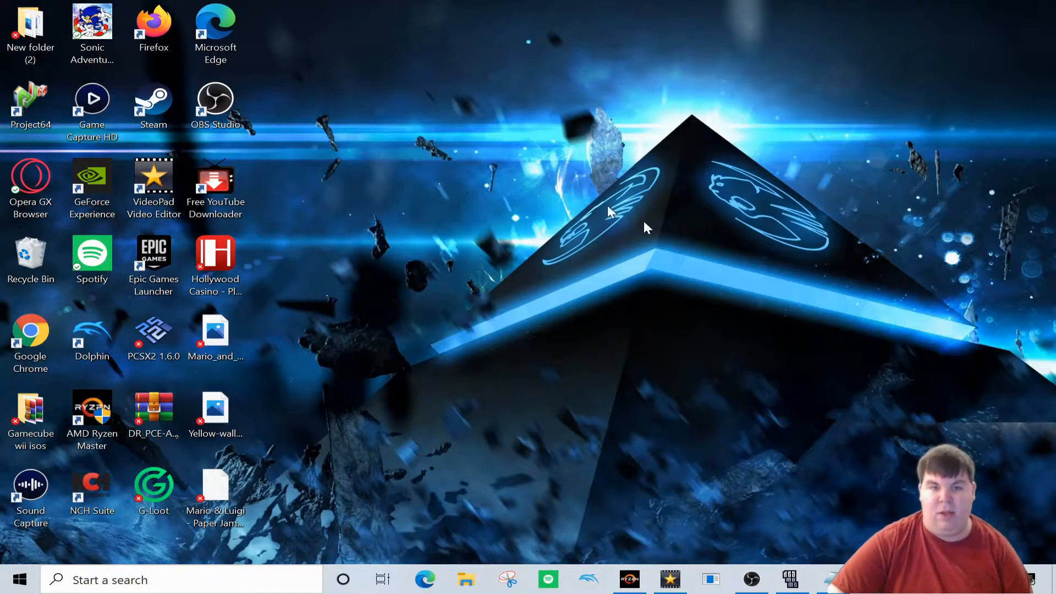
mouse_move(478, 226)
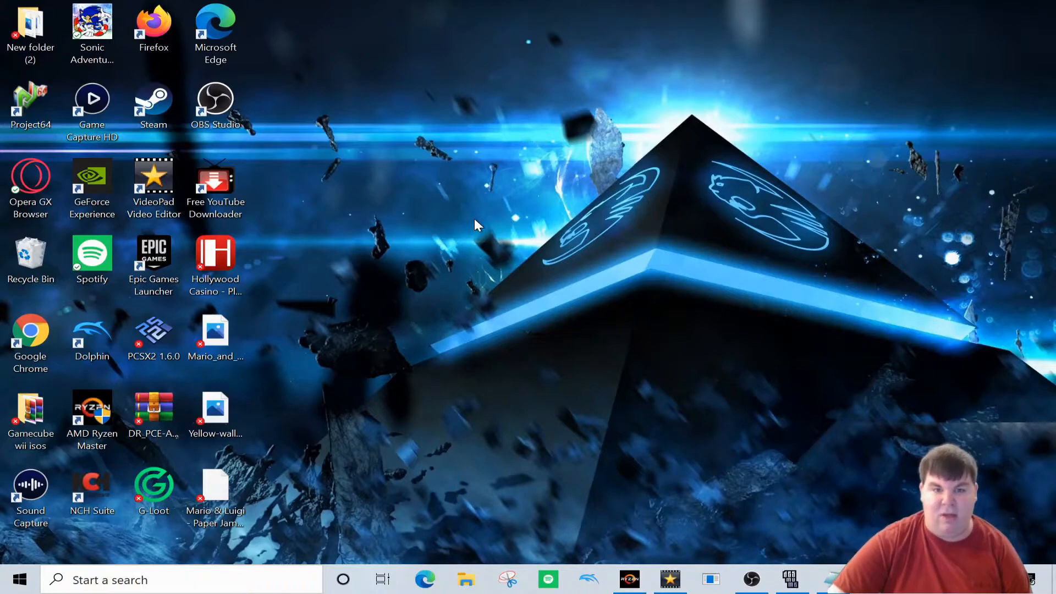
mouse_move(521, 265)
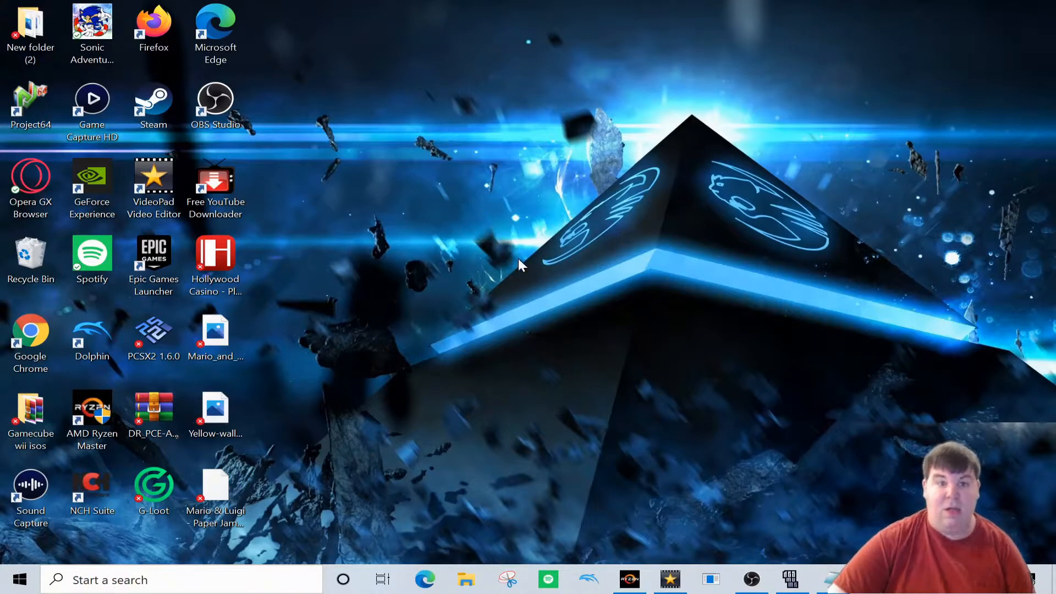
mouse_move(506, 262)
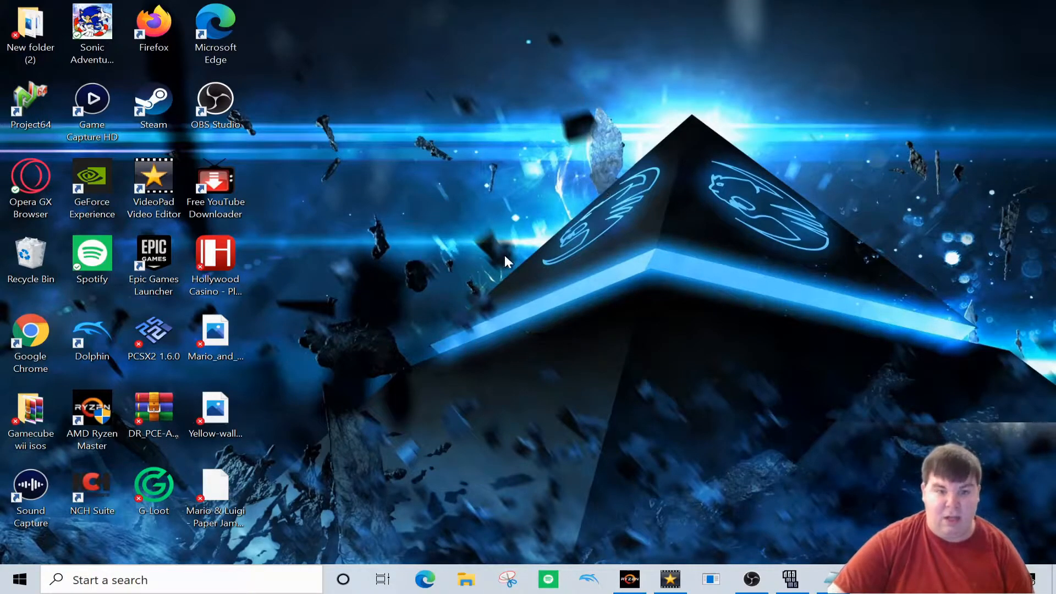
mouse_move(811, 503)
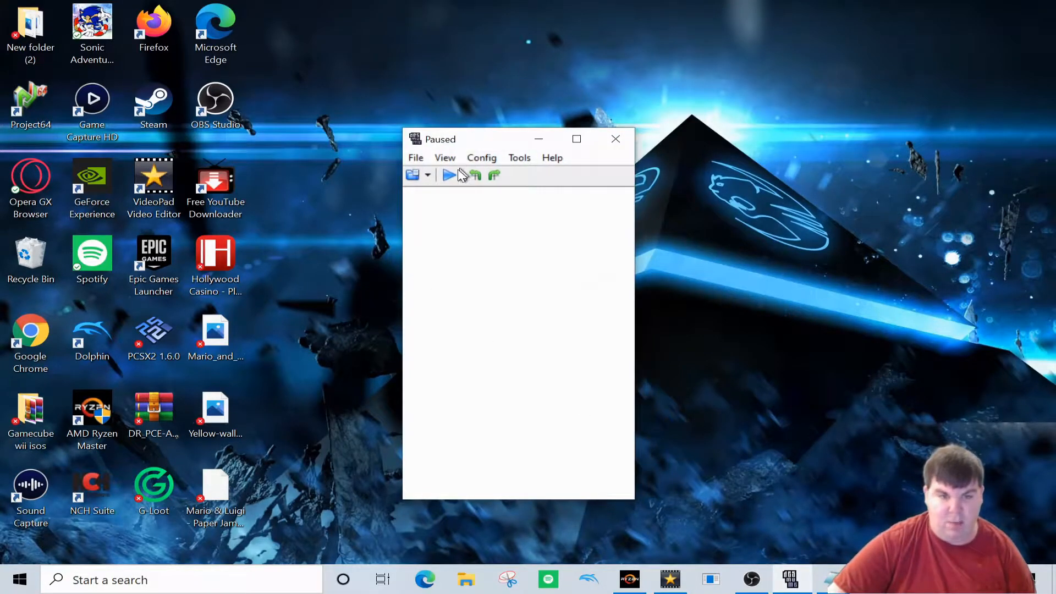
- Run the loaded Mario & Luigi ROM to its boot logos, pause it, and close DeSmuME
left_click(449, 175)
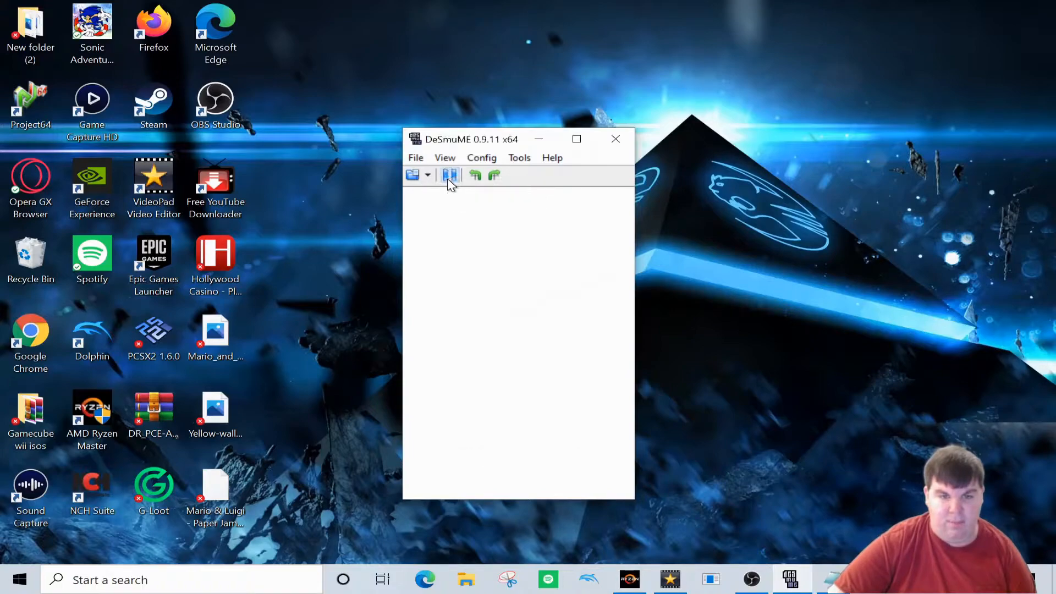
left_click(451, 175)
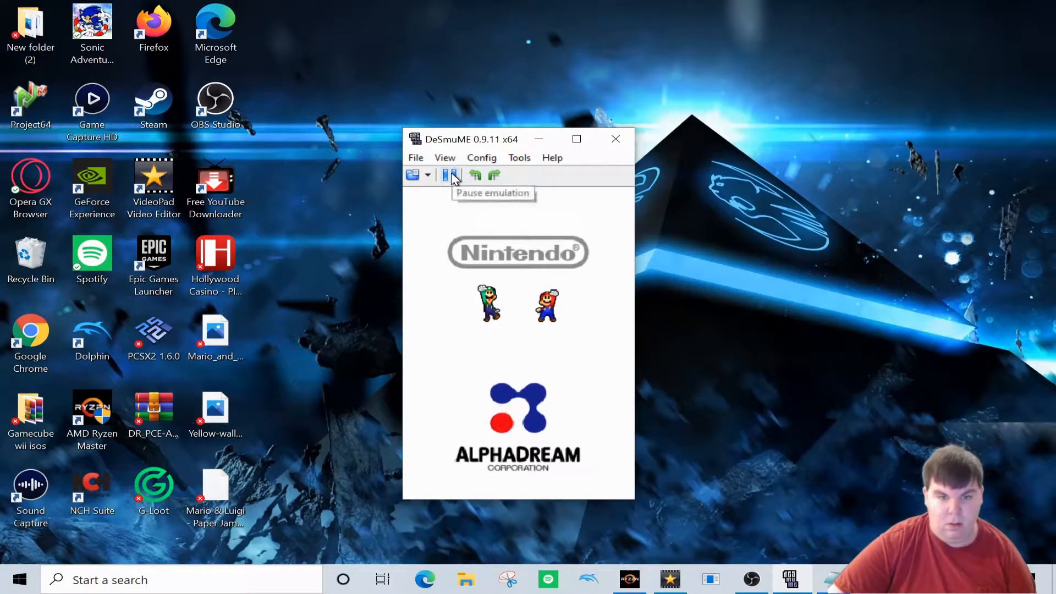
left_click(452, 175)
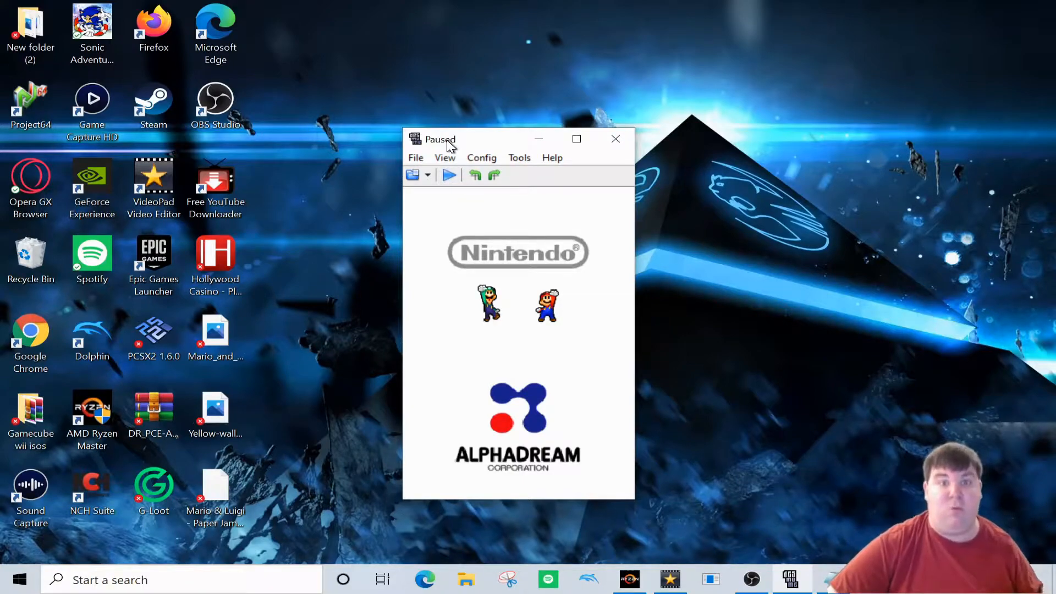
mouse_move(491, 336)
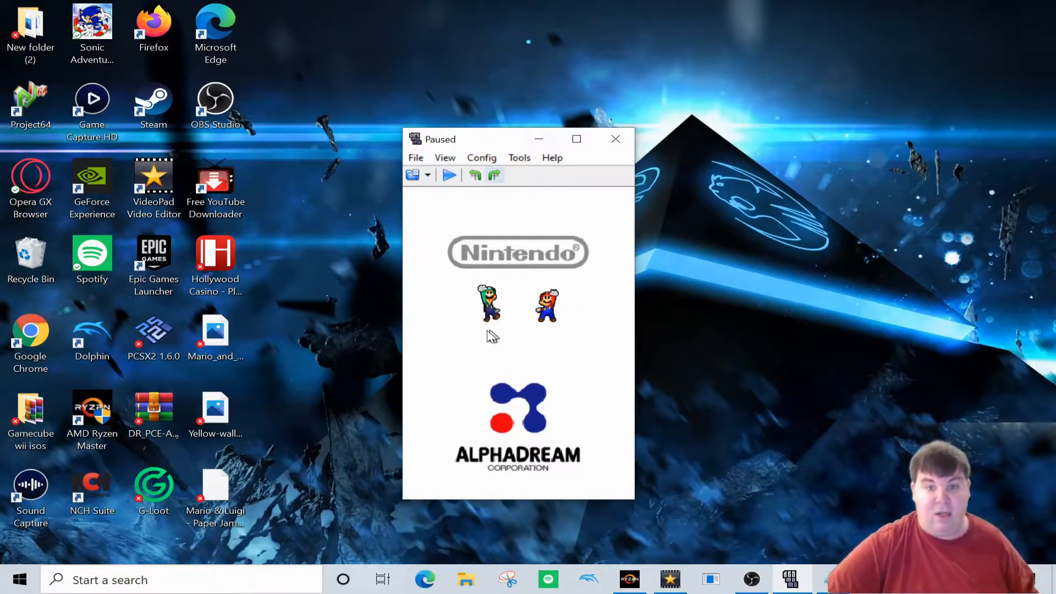
mouse_move(552, 241)
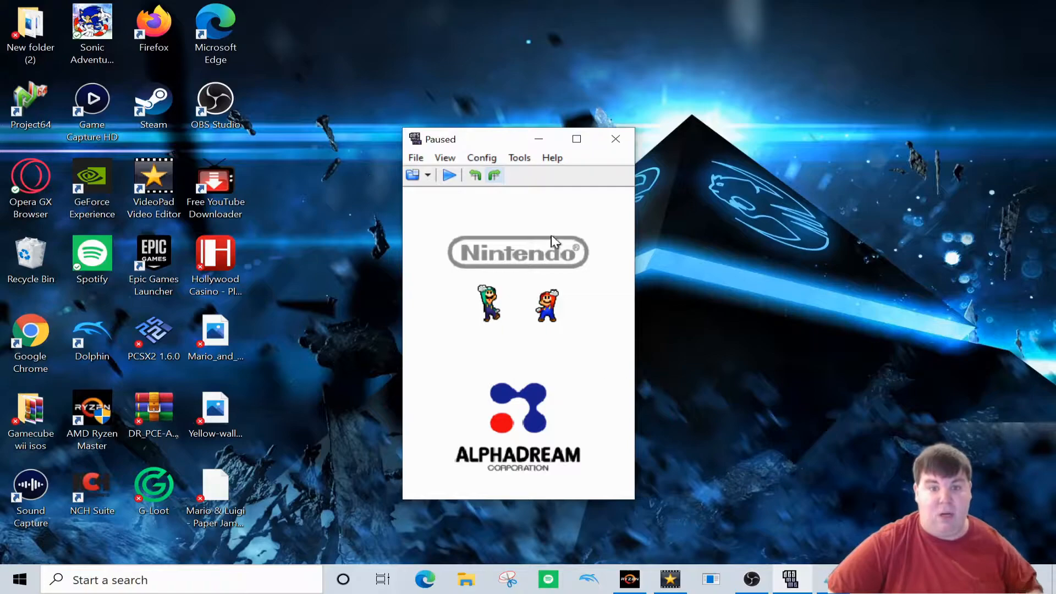
left_click(613, 138)
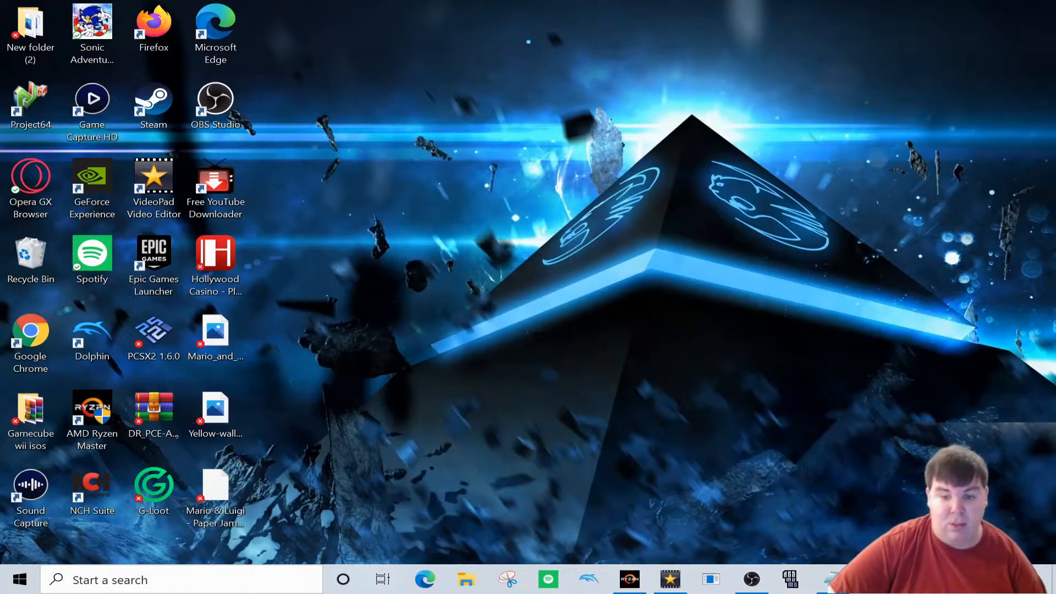
mouse_move(626, 158)
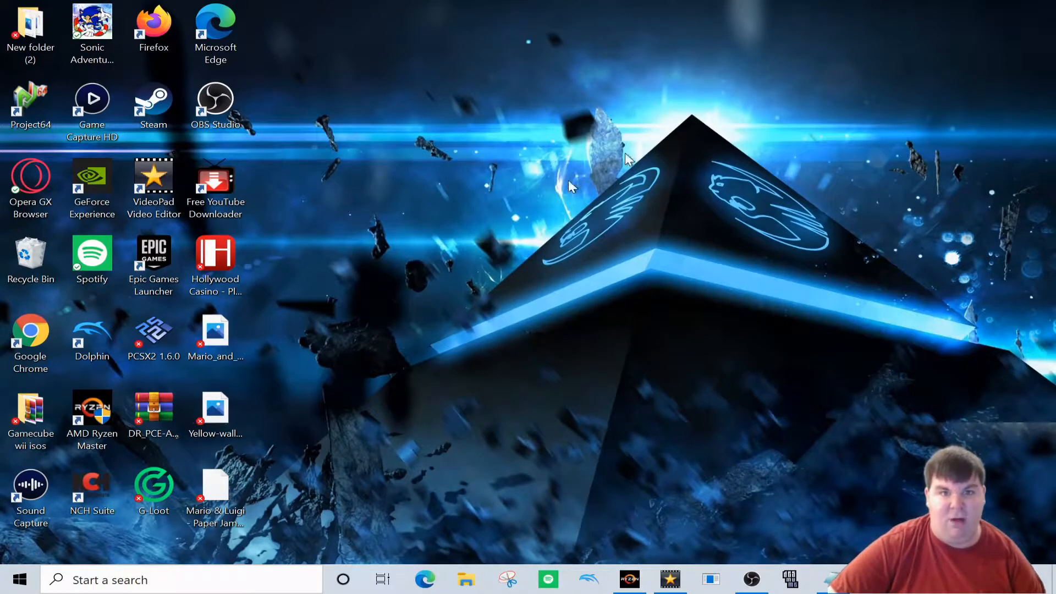
mouse_move(557, 308)
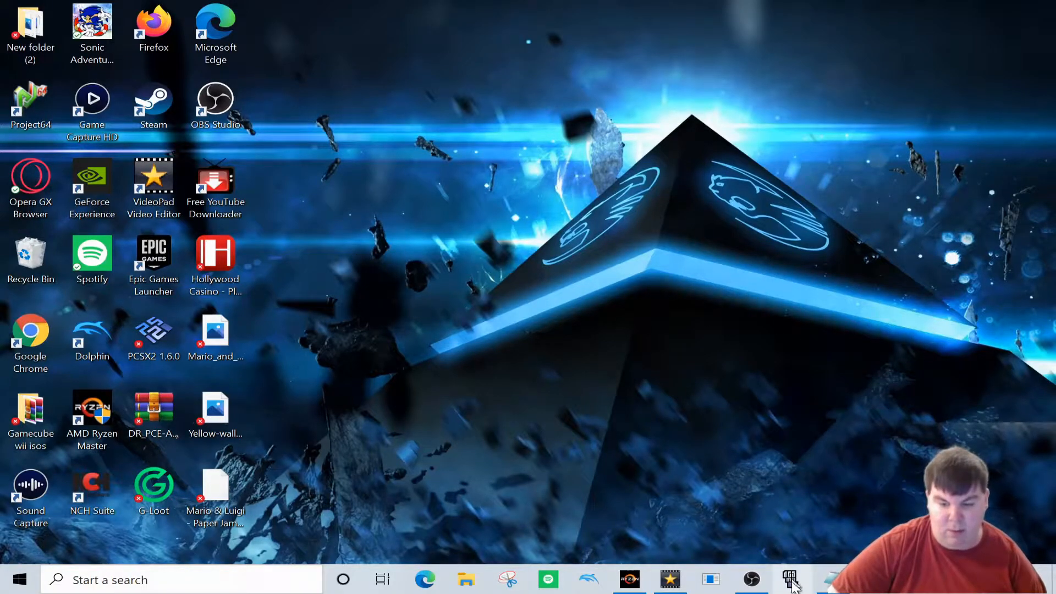
mouse_move(791, 580)
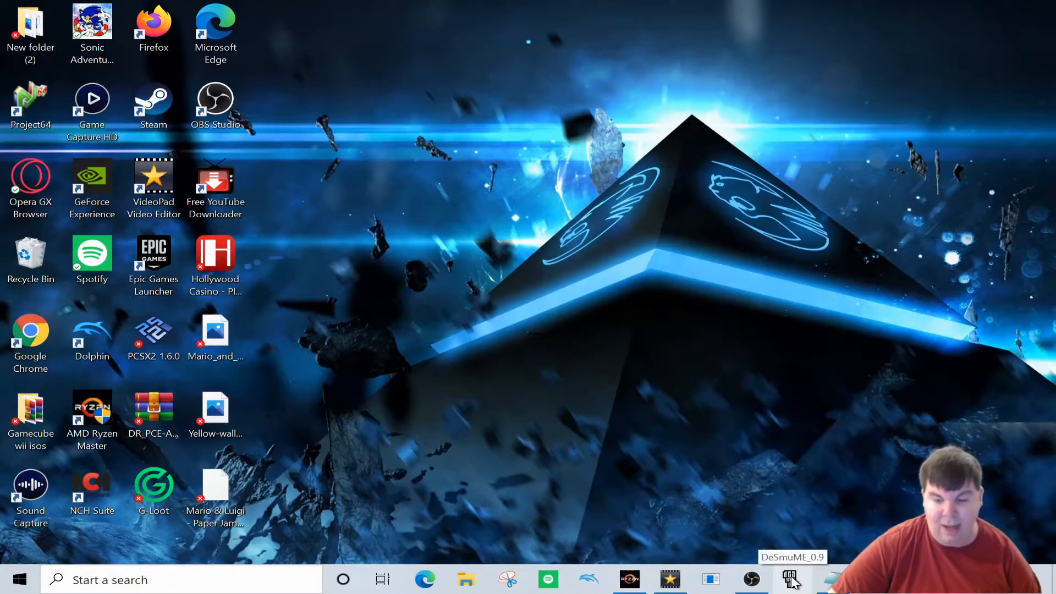
- Relaunch DeSmuME from the taskbar, maximize it, and bring up the Config menu
left_click(792, 578)
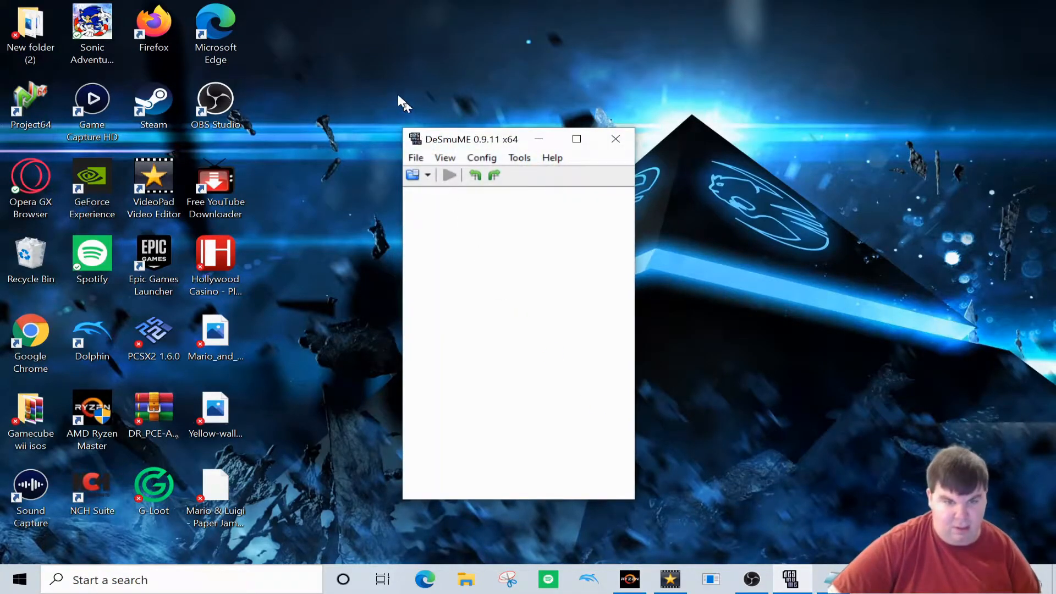
mouse_move(481, 158)
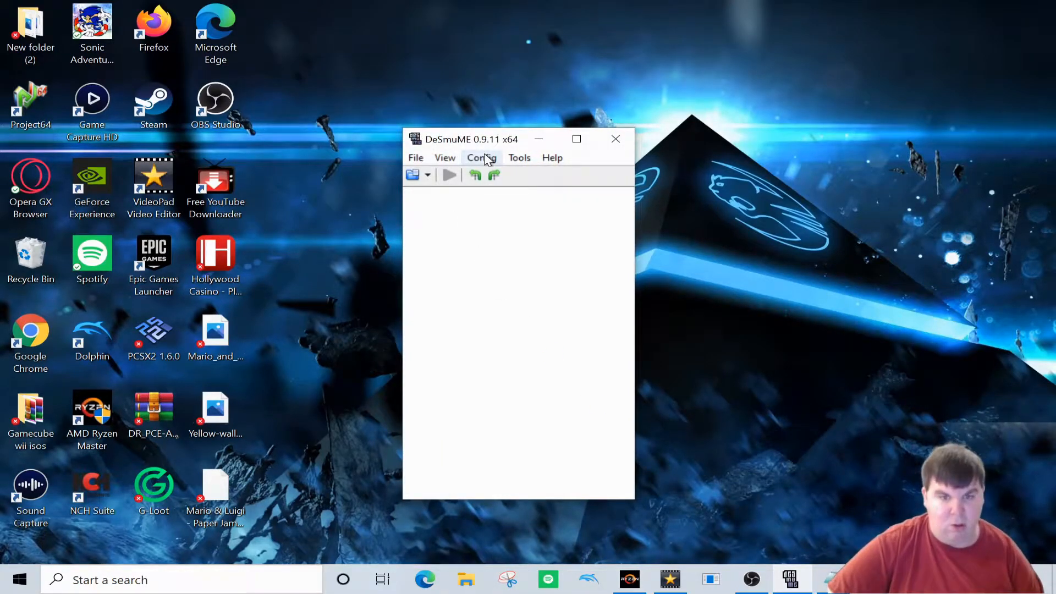
left_click(576, 138)
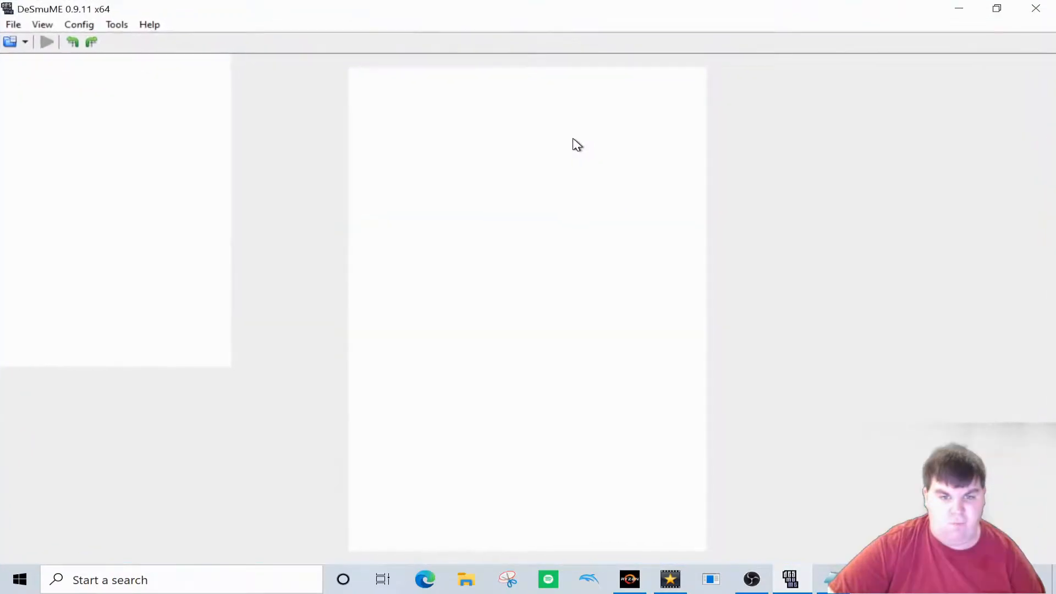
left_click(115, 24)
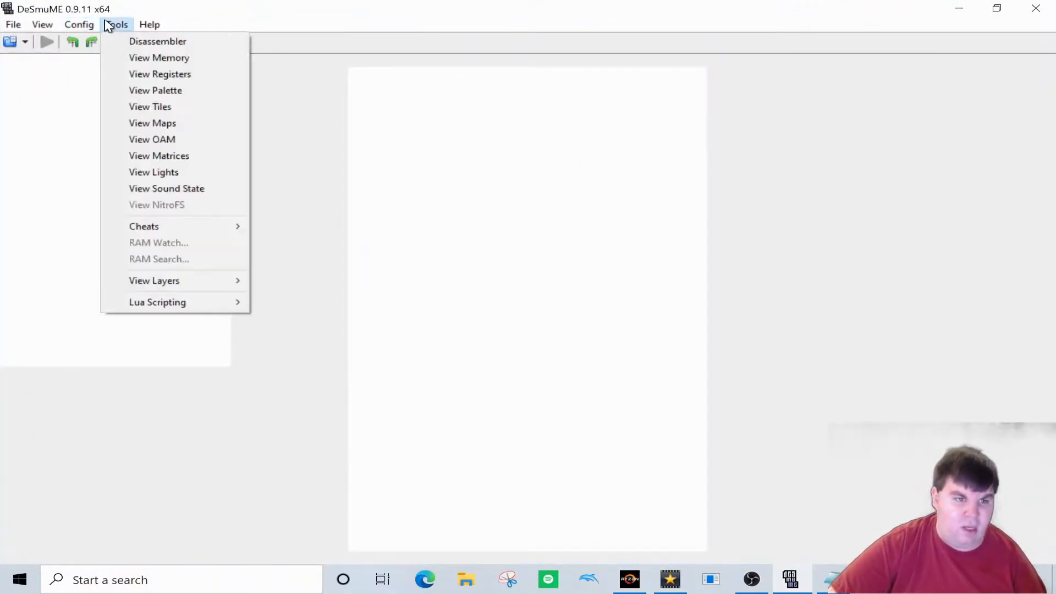
left_click(79, 24)
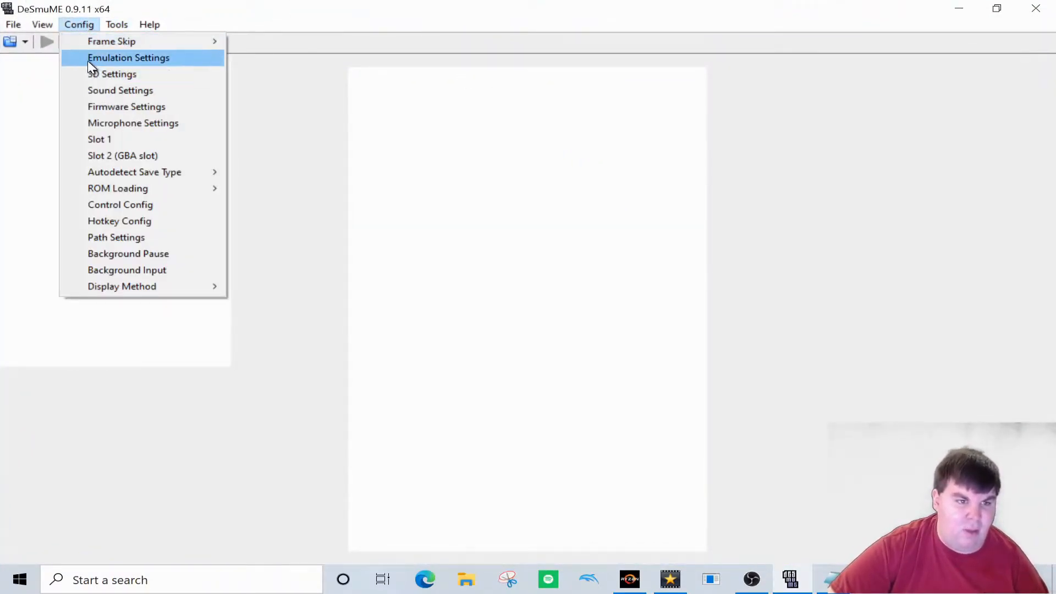
- In Emulation Settings, enable 'Use dynamic recompiler' with block size 100
left_click(127, 57)
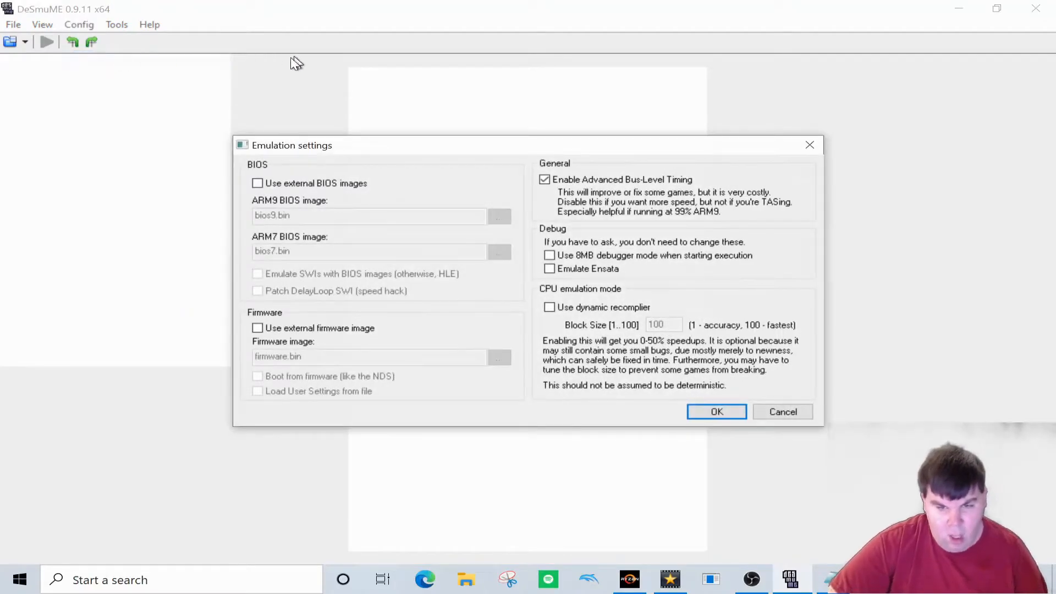
mouse_move(935, 136)
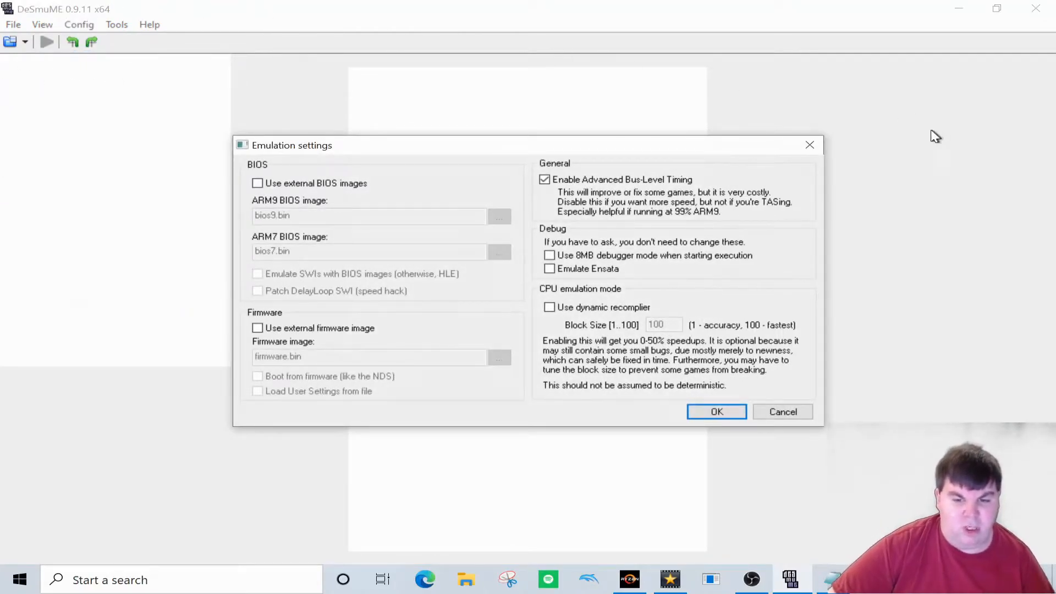
mouse_move(590, 308)
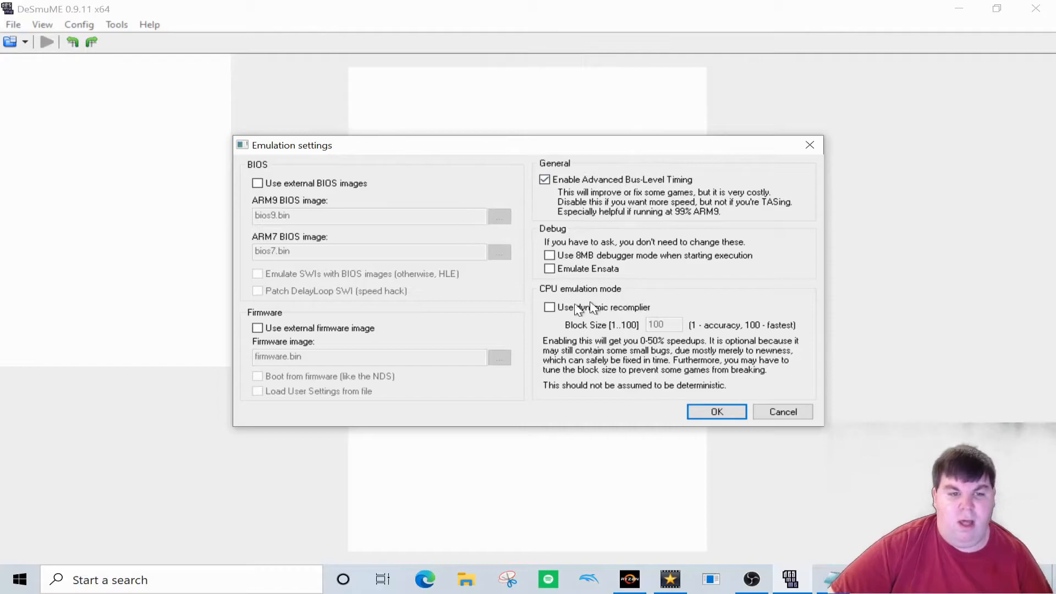
mouse_move(304, 447)
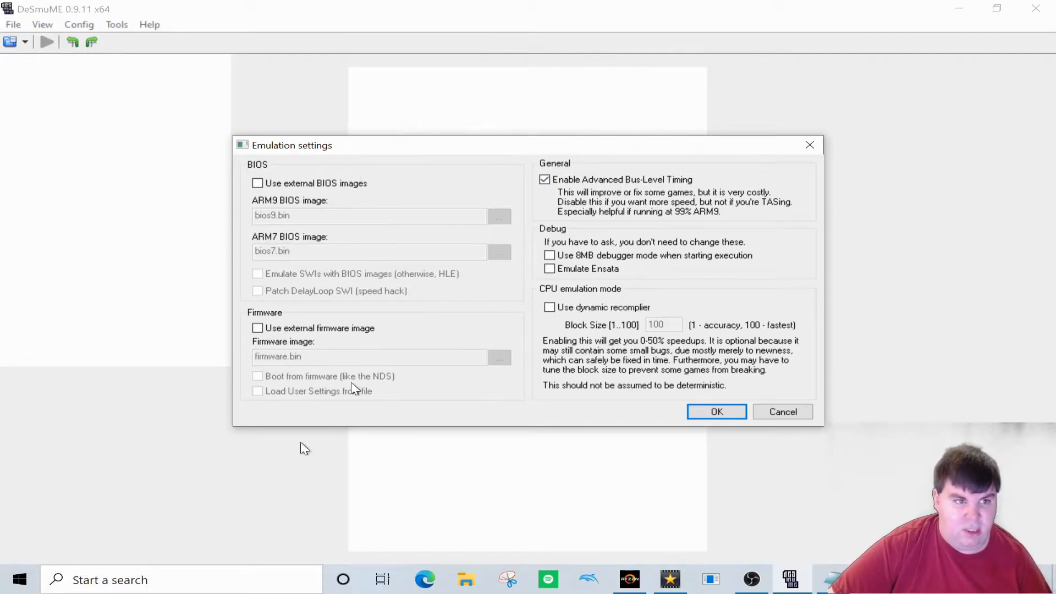
mouse_move(569, 286)
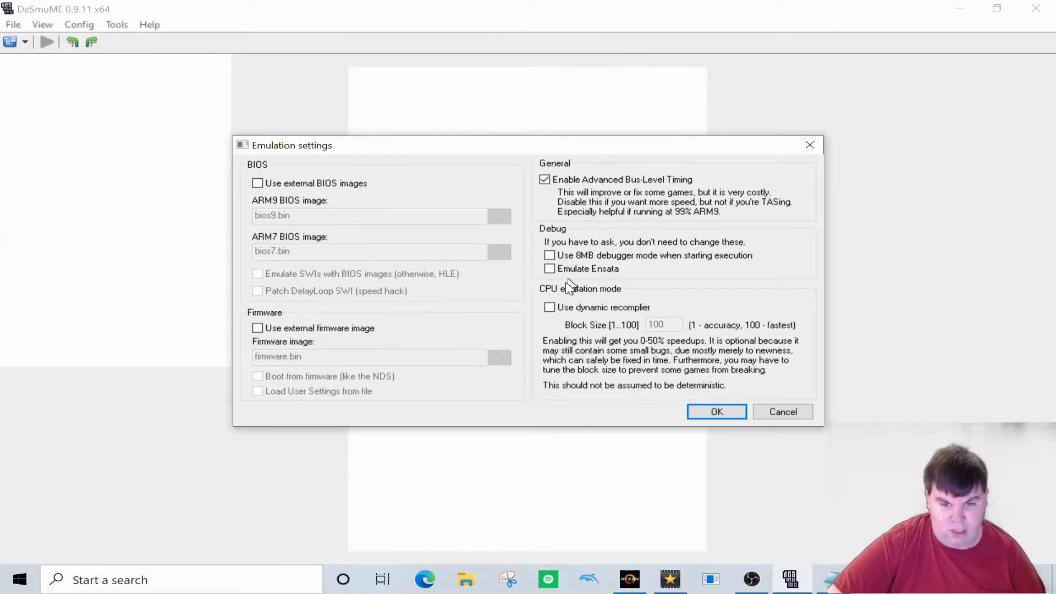
mouse_move(626, 299)
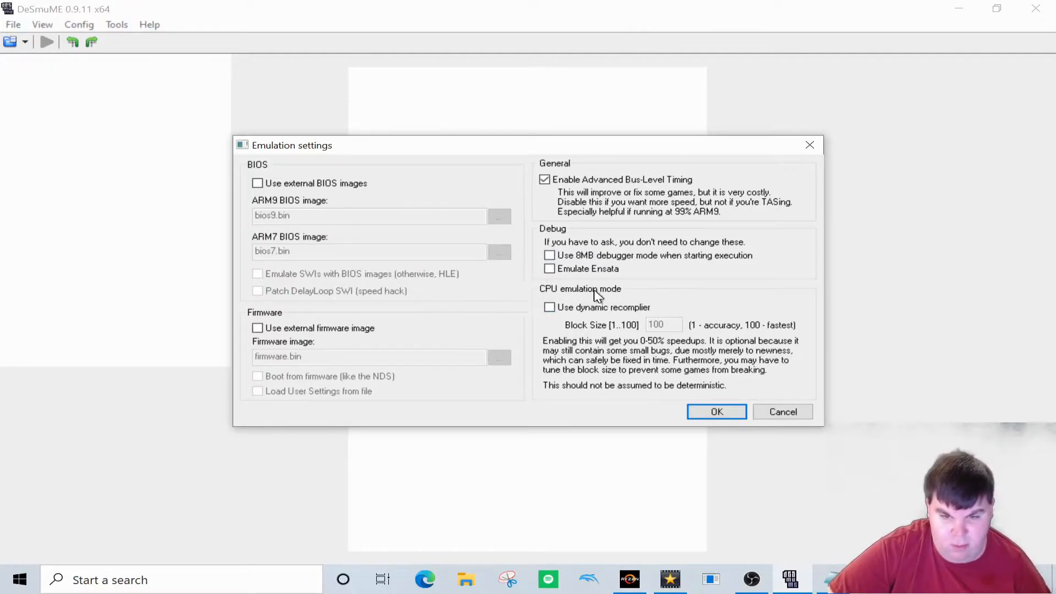
mouse_move(543, 316)
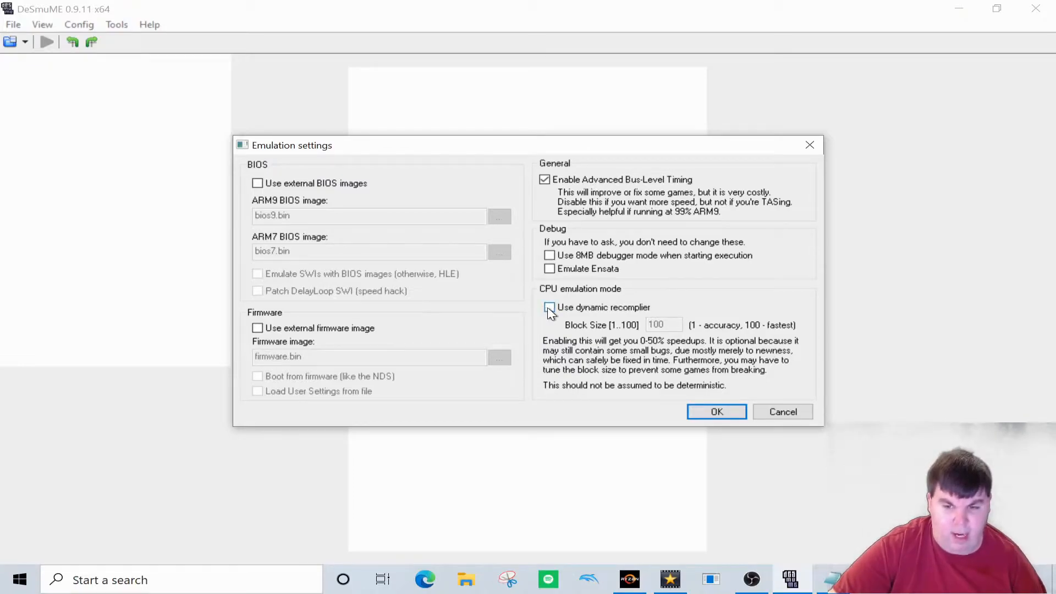
left_click(550, 307)
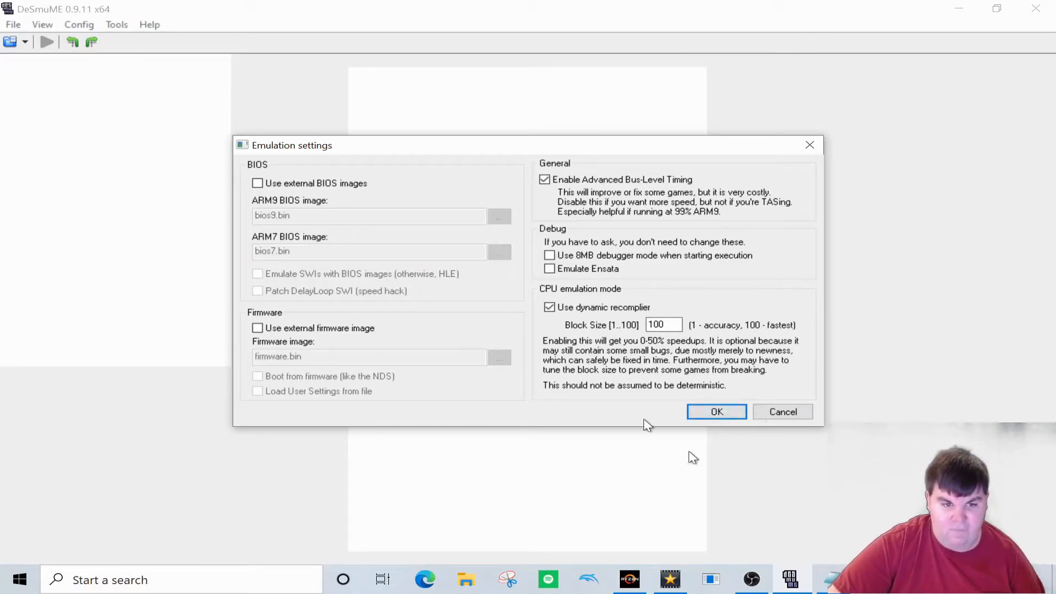
mouse_move(716, 411)
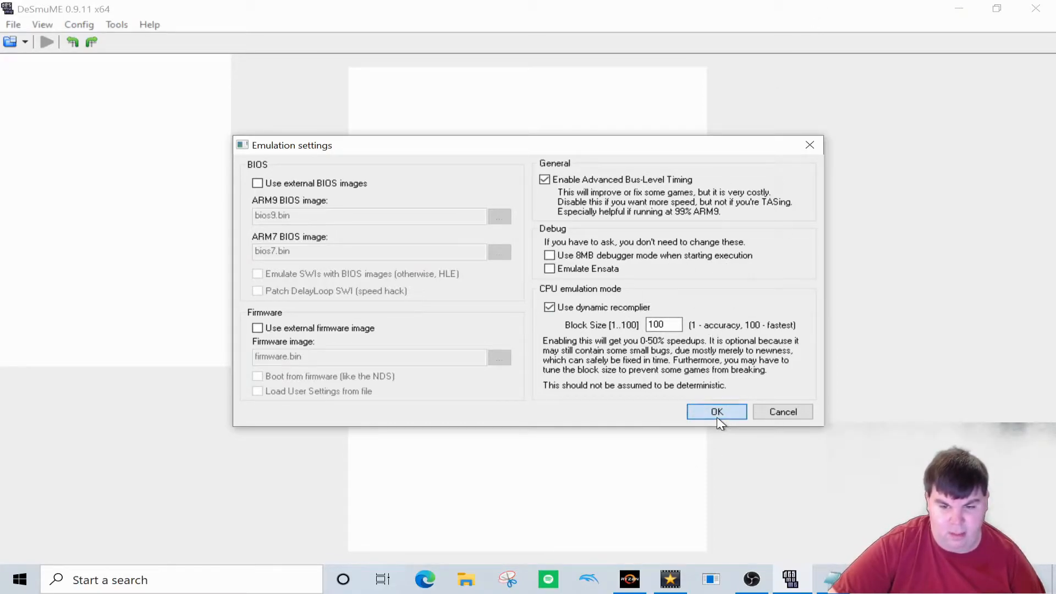
- Confirm the emulation settings with OK and glance through the View and Config menus
left_click(79, 24)
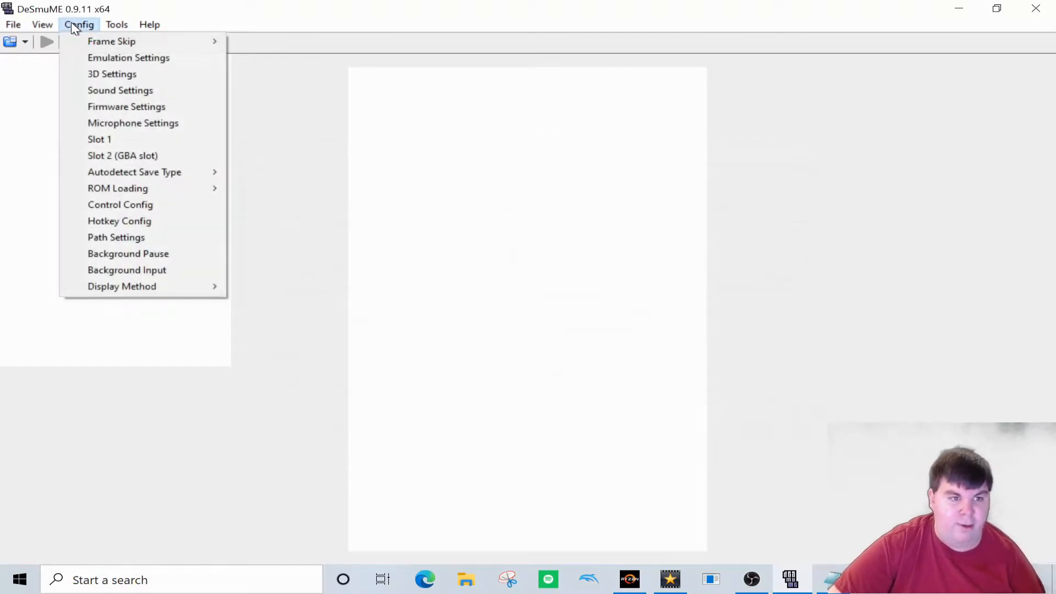
mouse_move(128, 57)
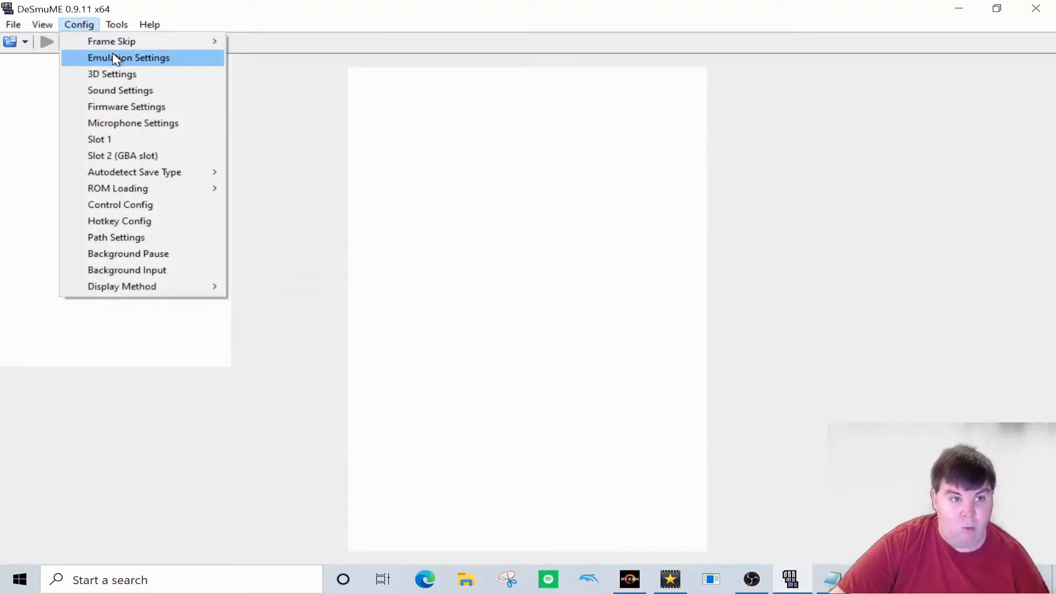
left_click(42, 24)
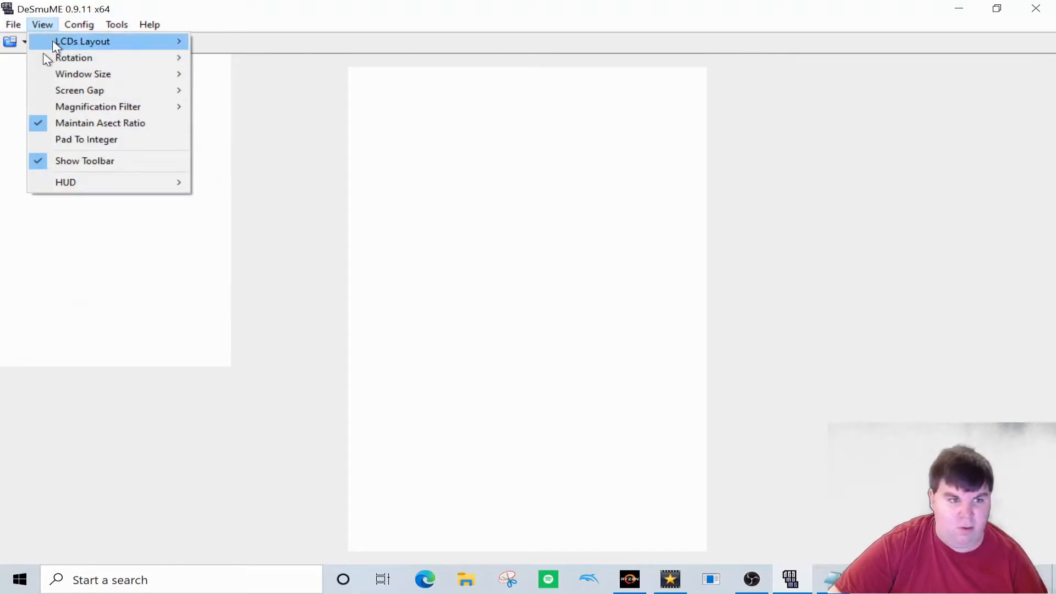
left_click(80, 24)
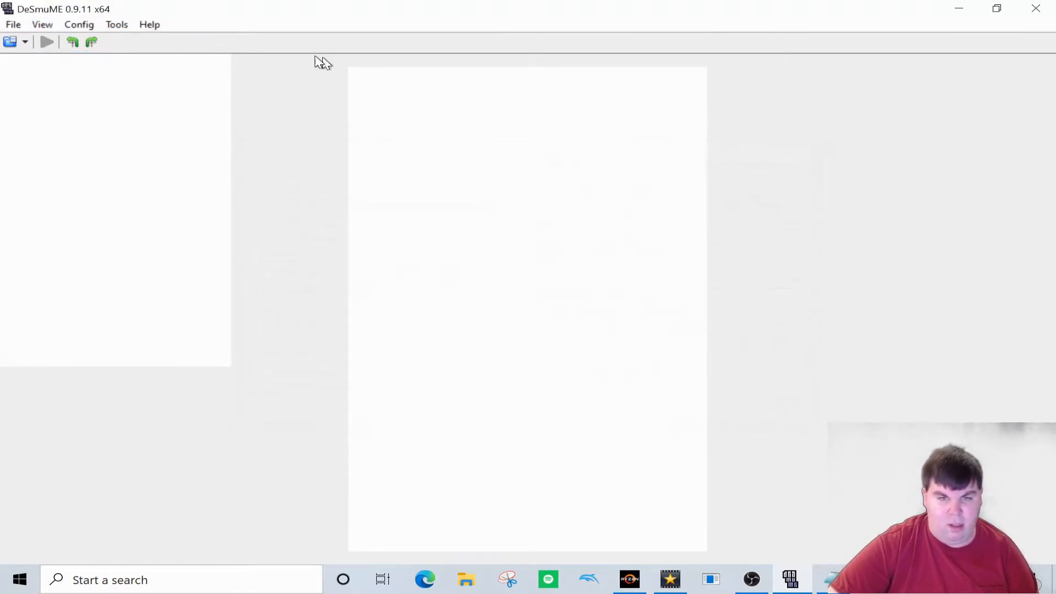
- Bring up Sound Settings, currently Dual SPU Synch/Async with Direct Sound core and buffer 5880
left_click(79, 24)
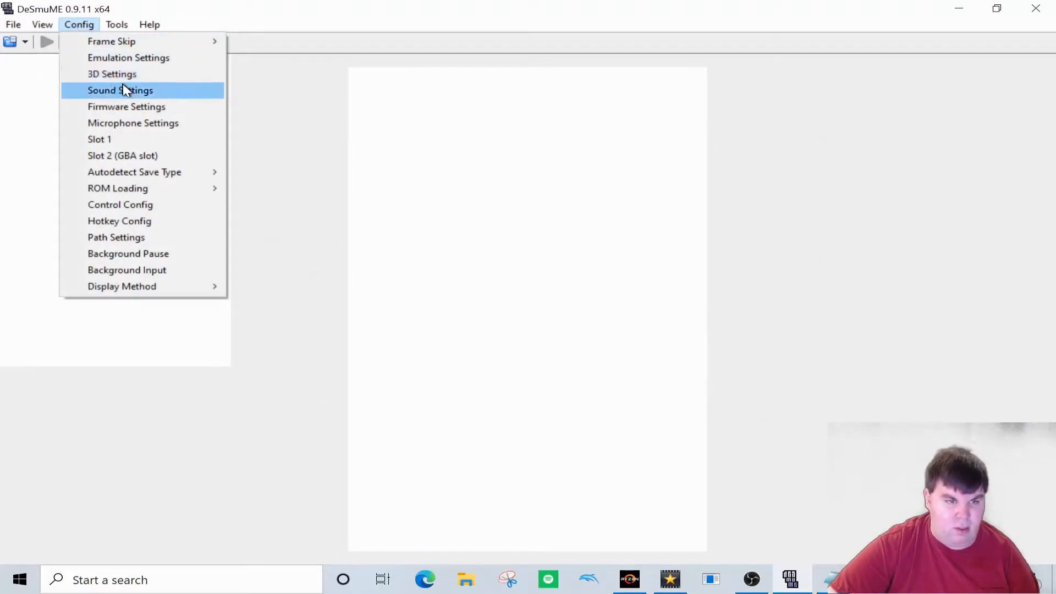
left_click(120, 89)
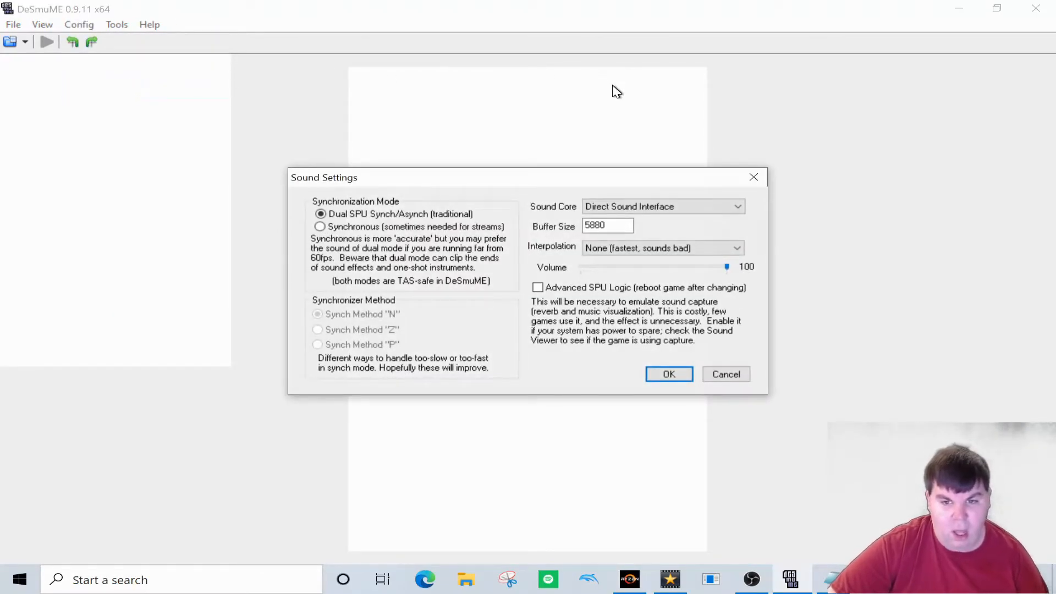
mouse_move(586, 124)
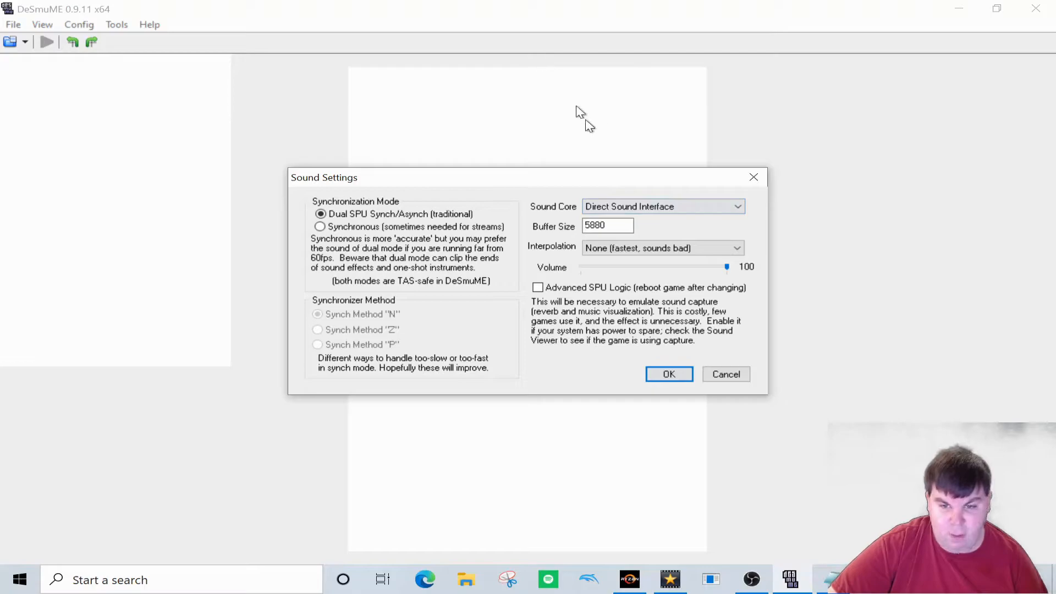
mouse_move(274, 105)
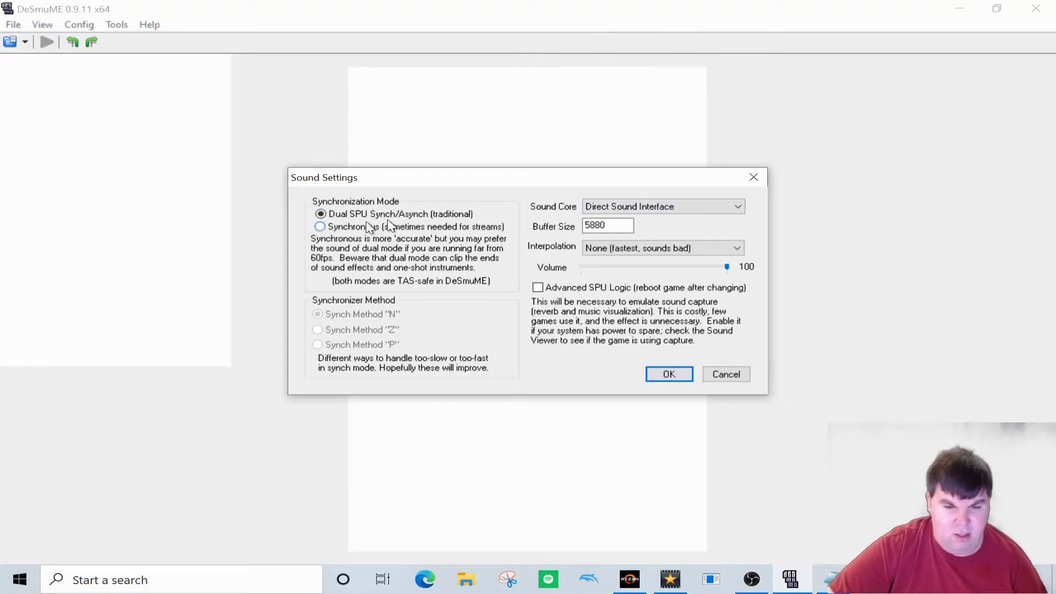
mouse_move(319, 226)
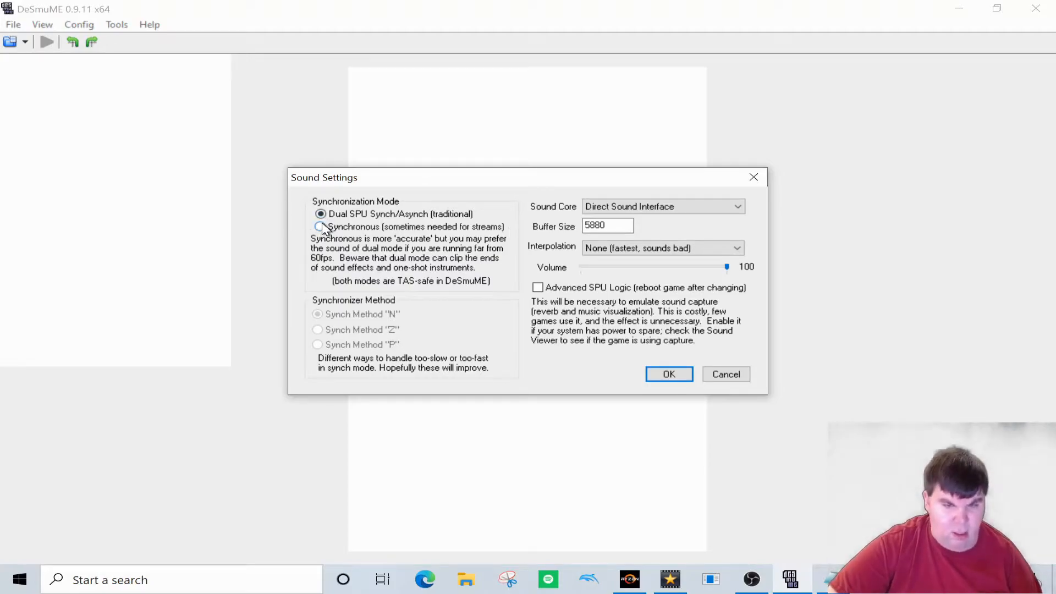
mouse_move(403, 254)
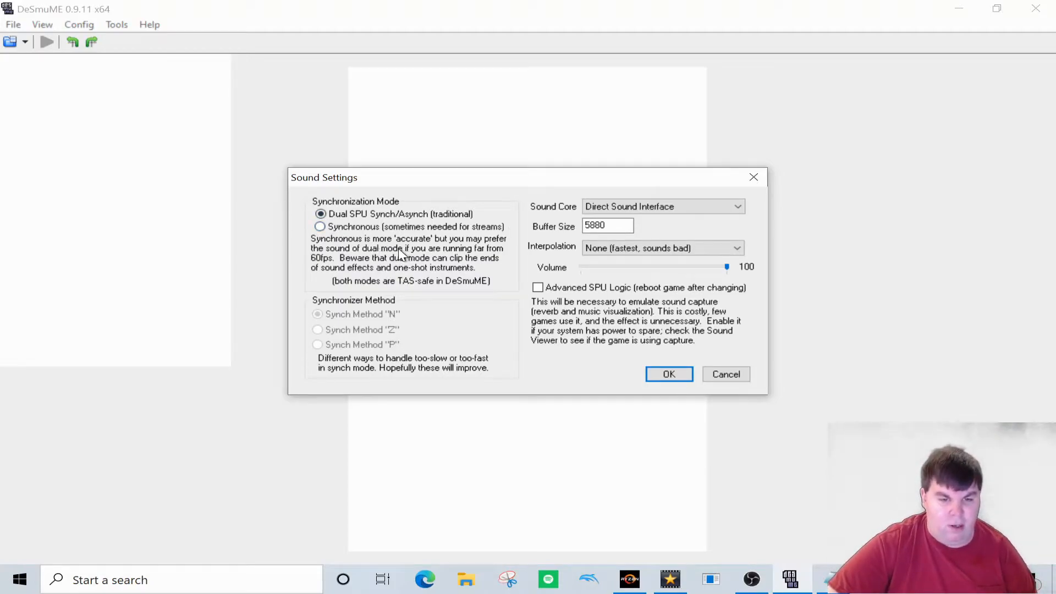
mouse_move(371, 250)
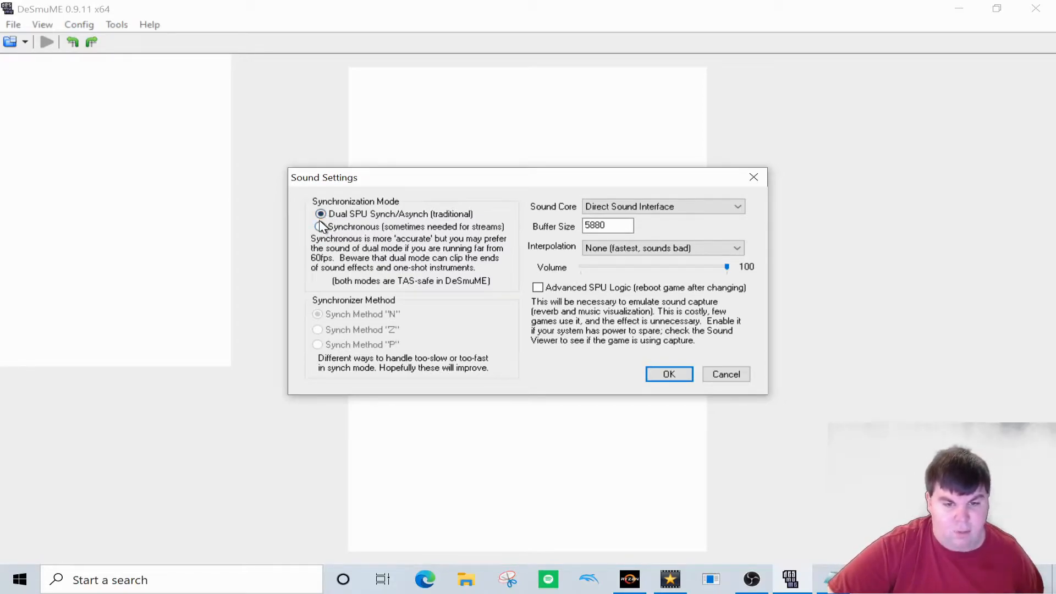
- Switch the sound synchronization mode to Synchronous with synch method N
left_click(320, 227)
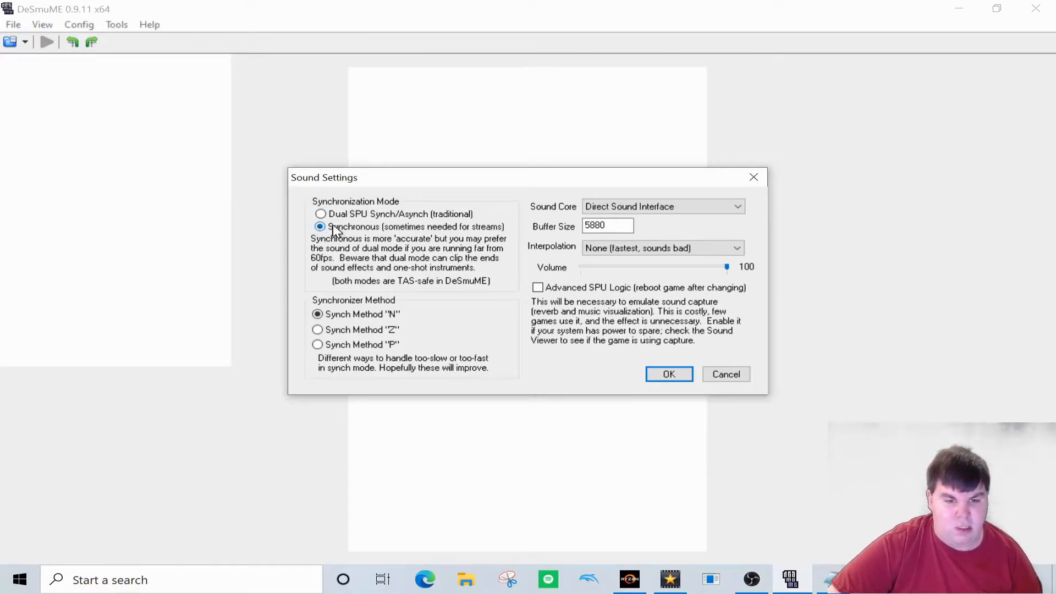
mouse_move(436, 81)
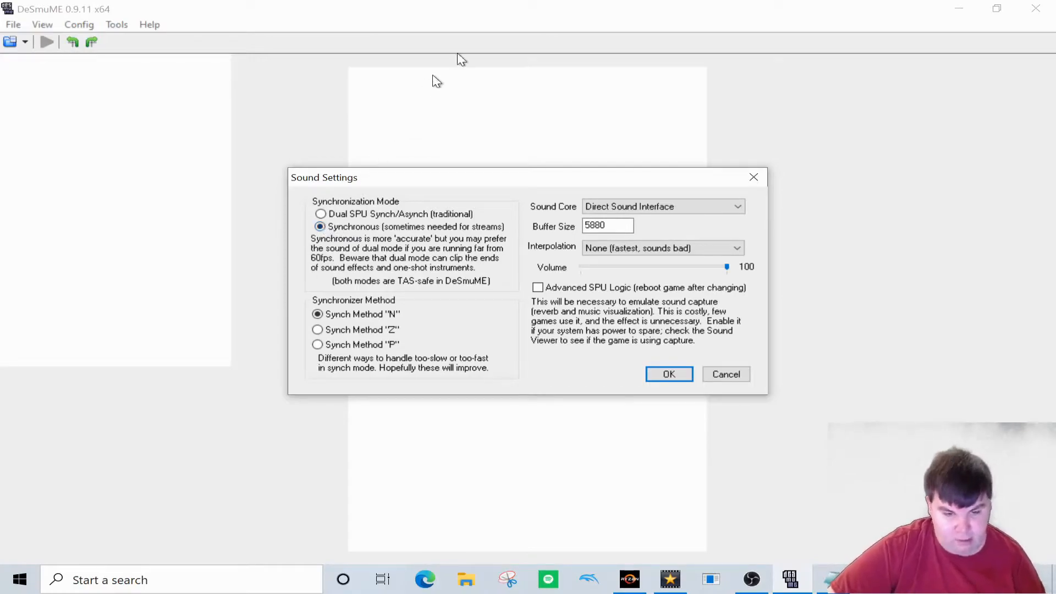
mouse_move(242, 302)
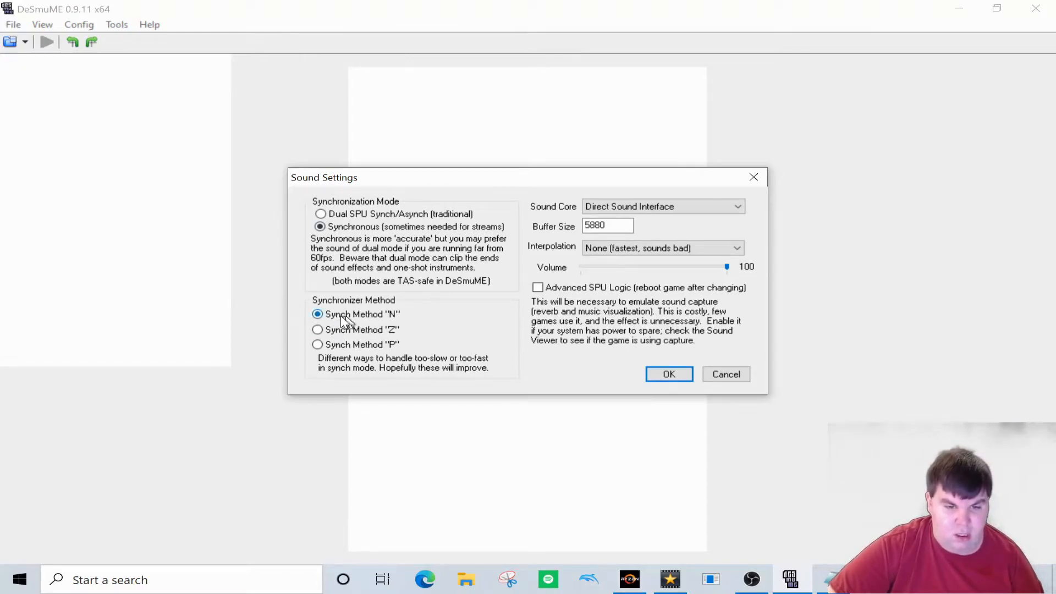
mouse_move(428, 317)
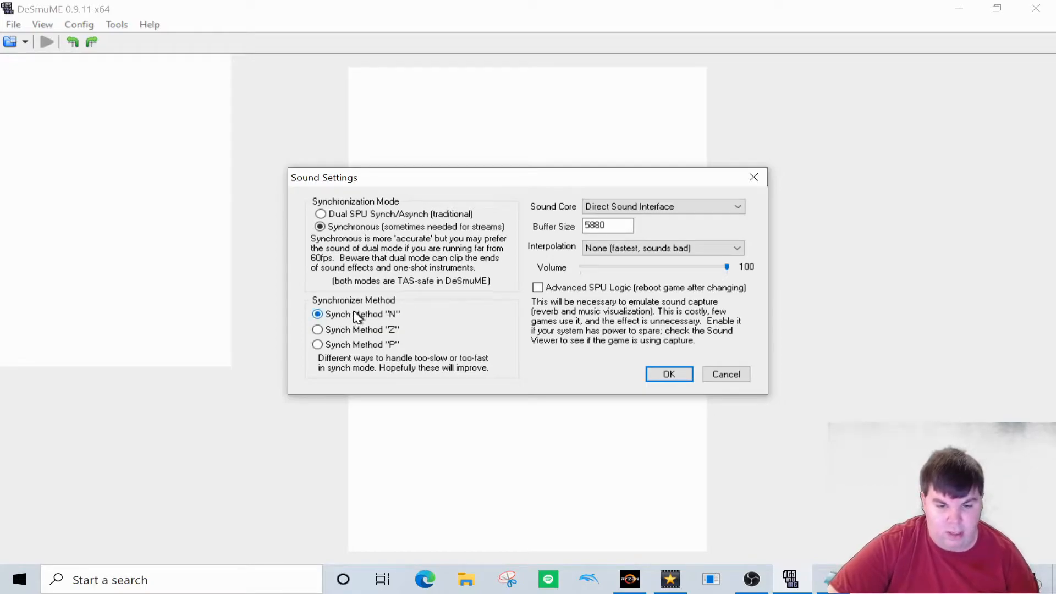
mouse_move(821, 197)
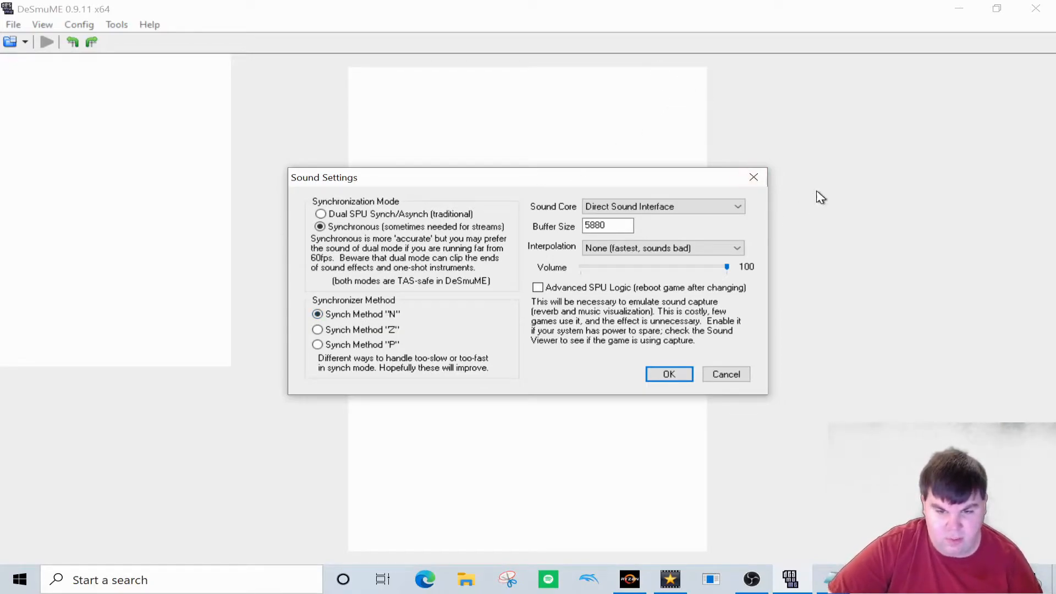
mouse_move(676, 196)
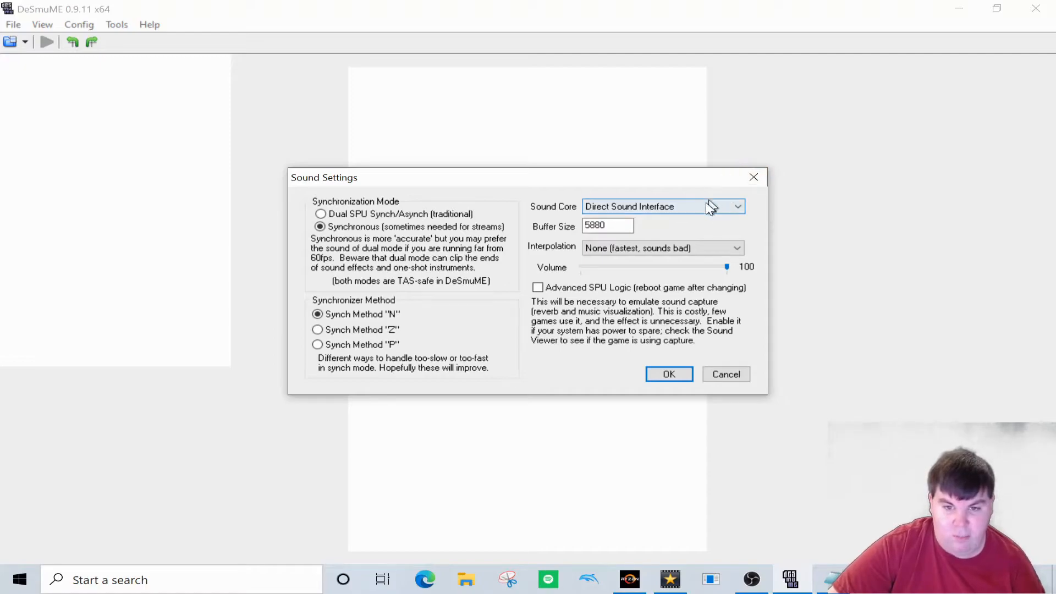
left_click(736, 206)
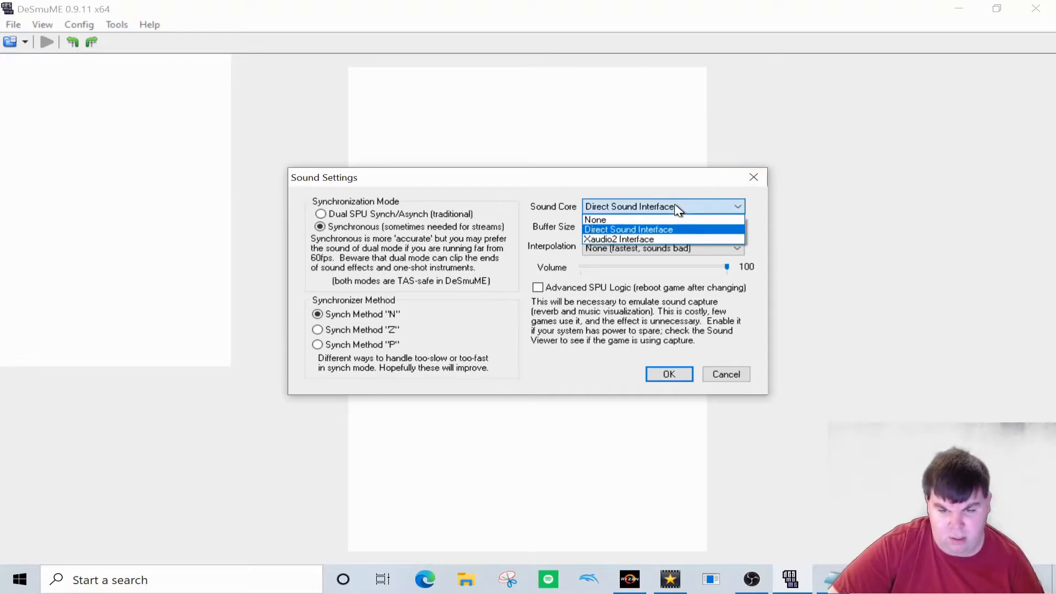
left_click(628, 228)
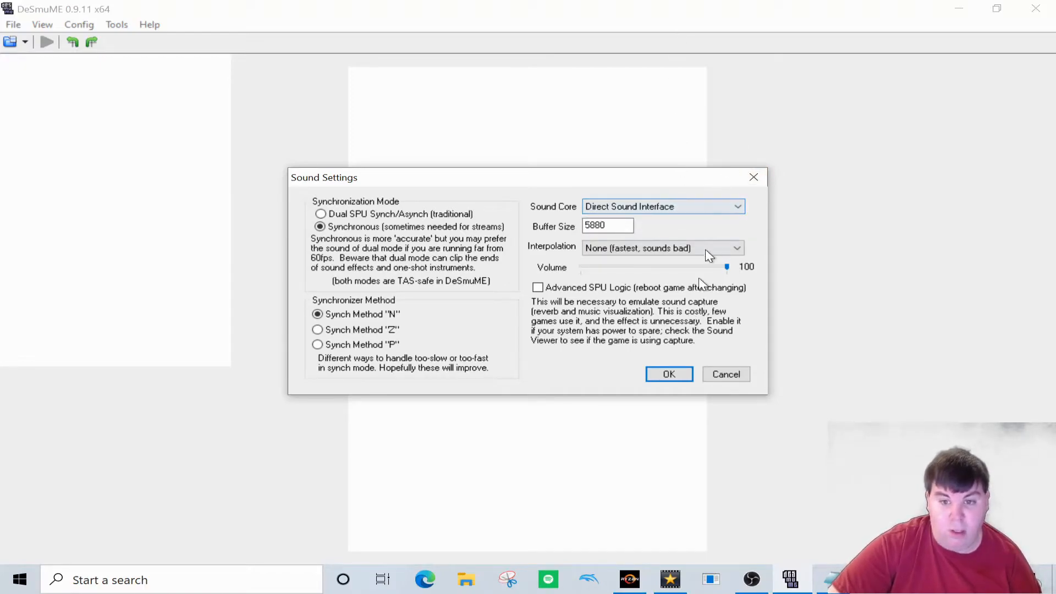
mouse_move(634, 113)
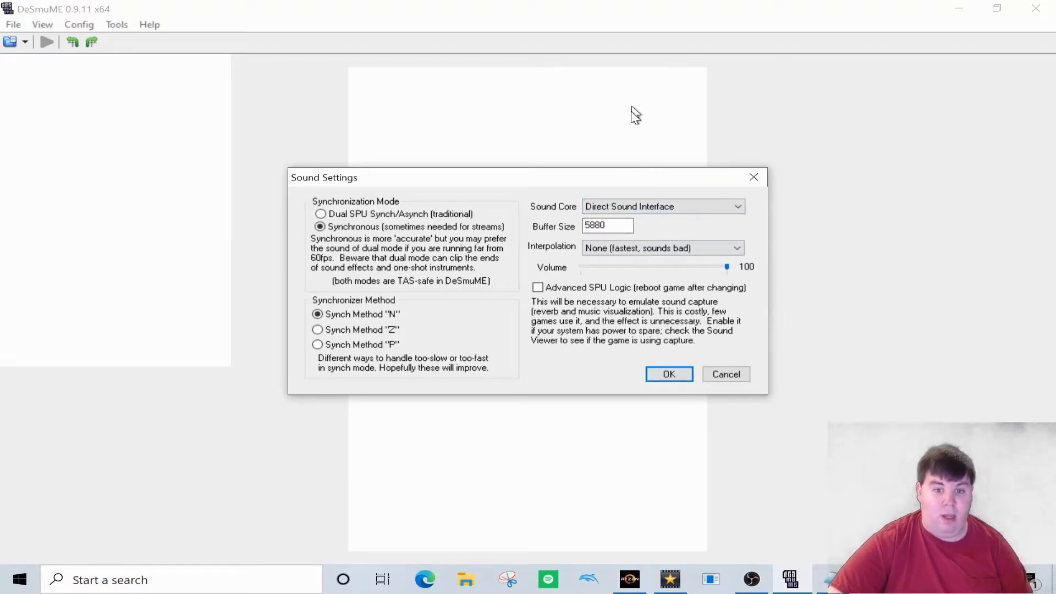
mouse_move(520, 238)
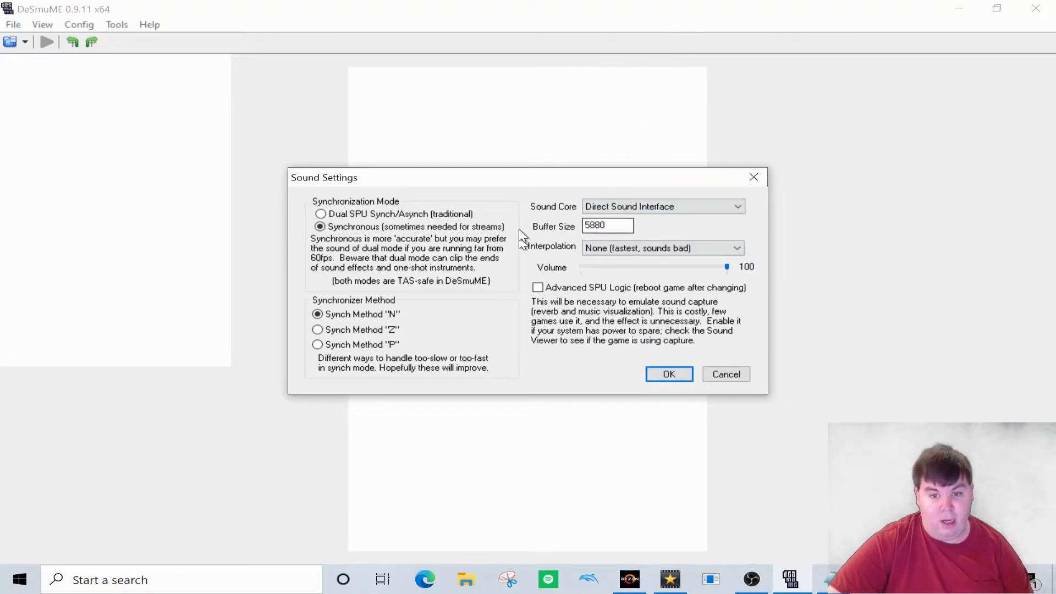
mouse_move(744, 107)
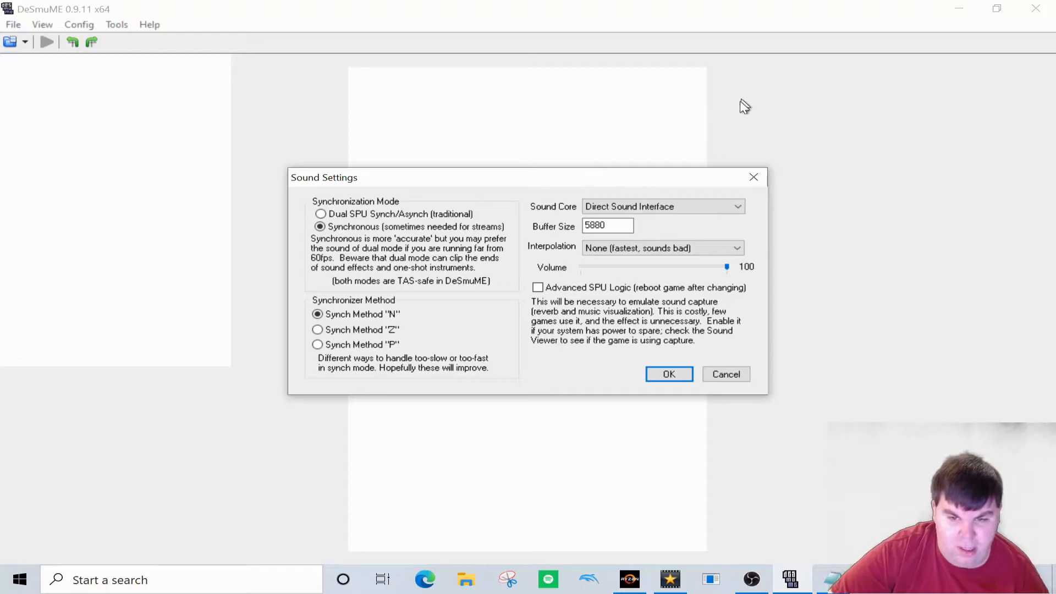
mouse_move(517, 257)
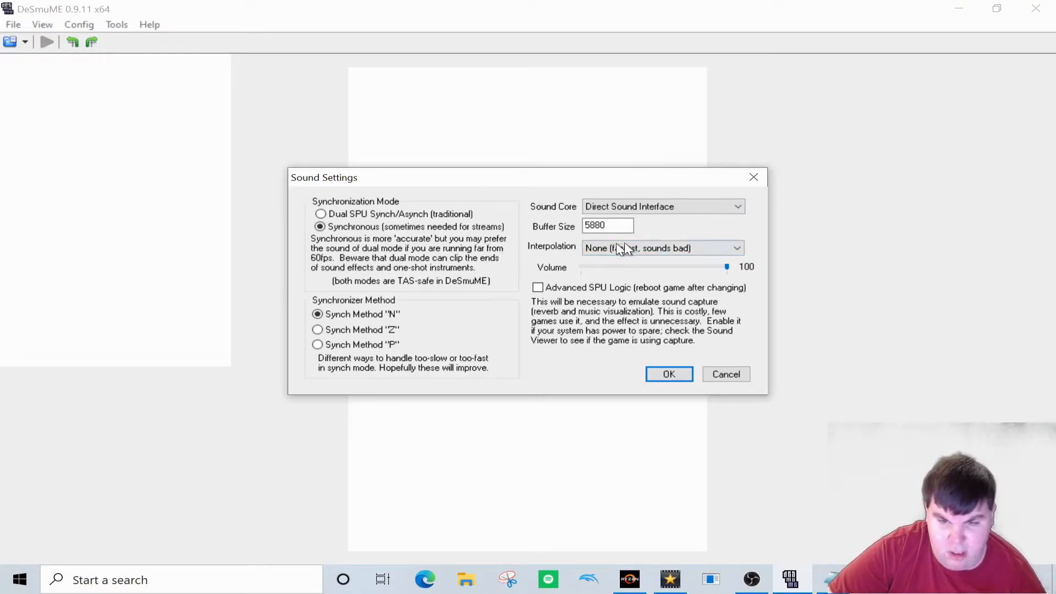
- Set sound interpolation to Cosine (slowest, sounds best) and confirm the sound settings
left_click(736, 247)
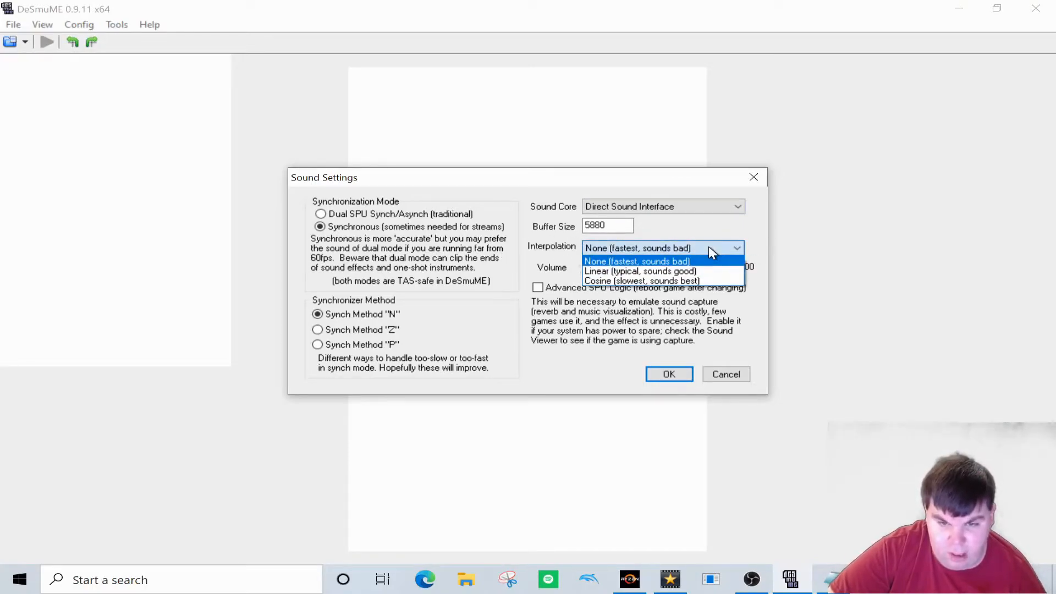
mouse_move(676, 185)
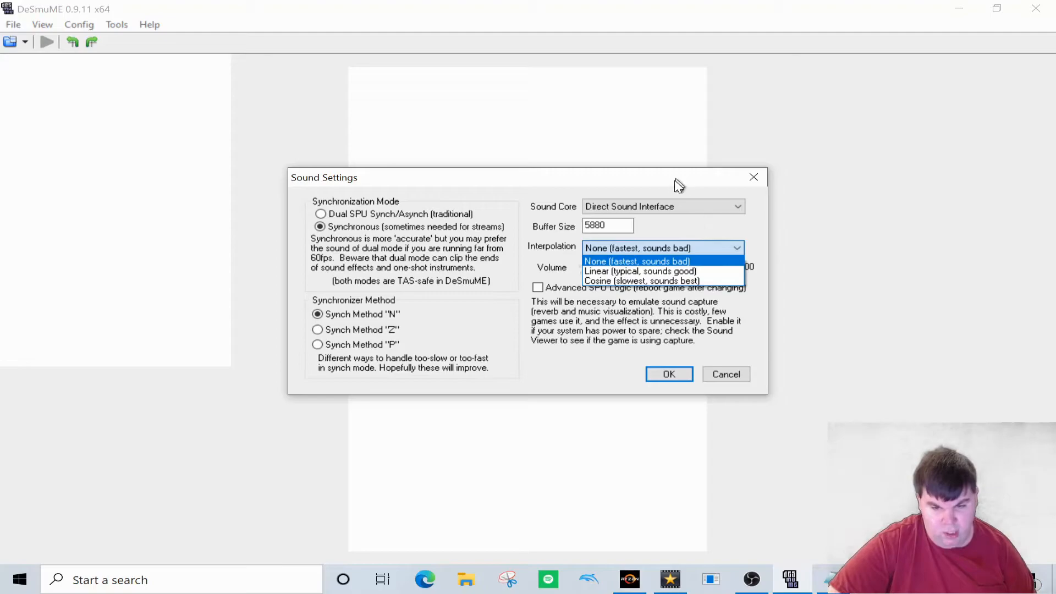
mouse_move(643, 281)
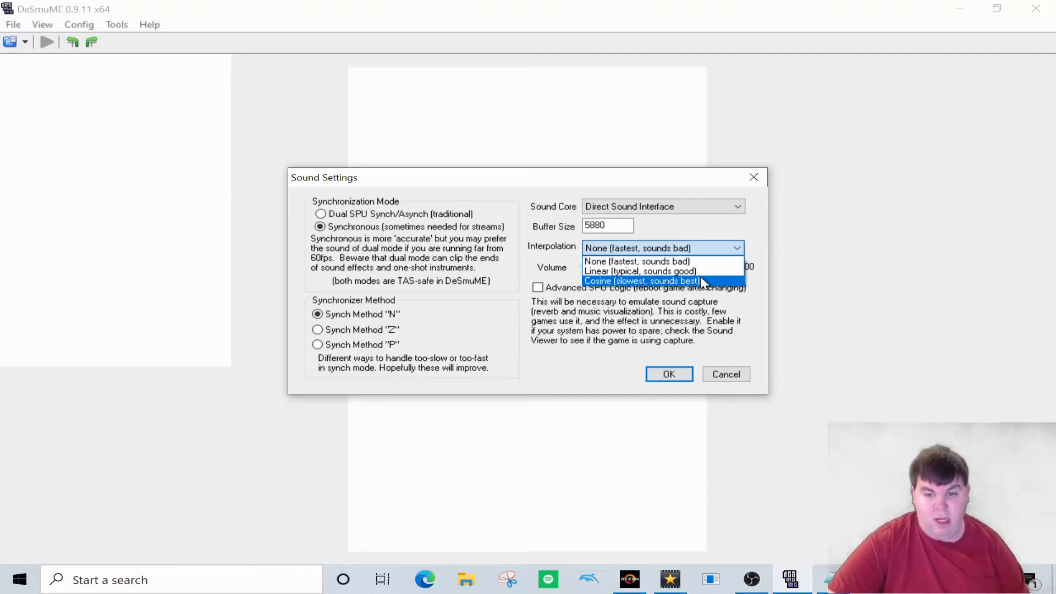
mouse_move(691, 286)
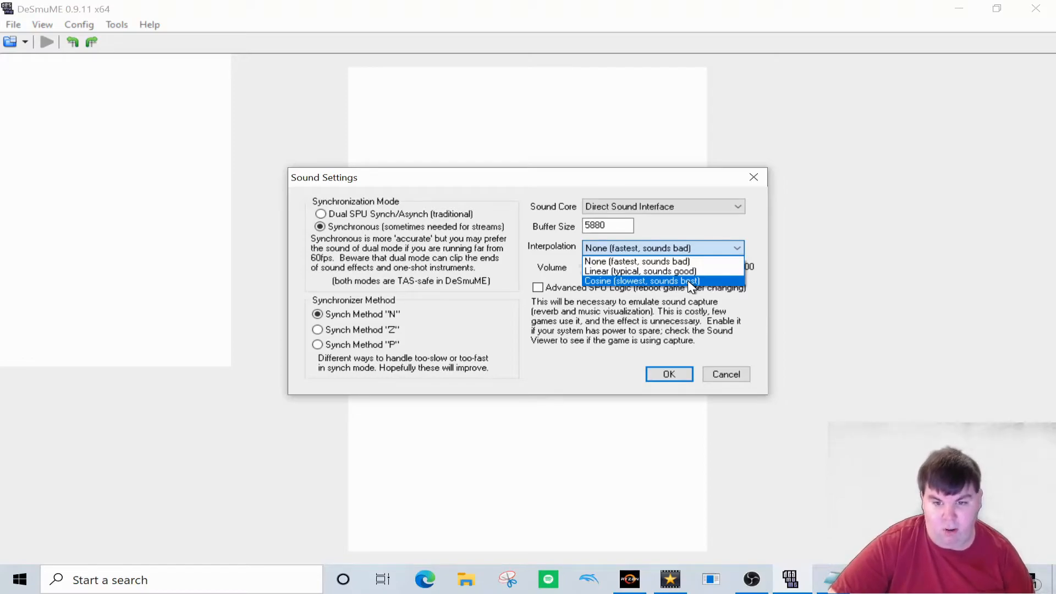
left_click(640, 280)
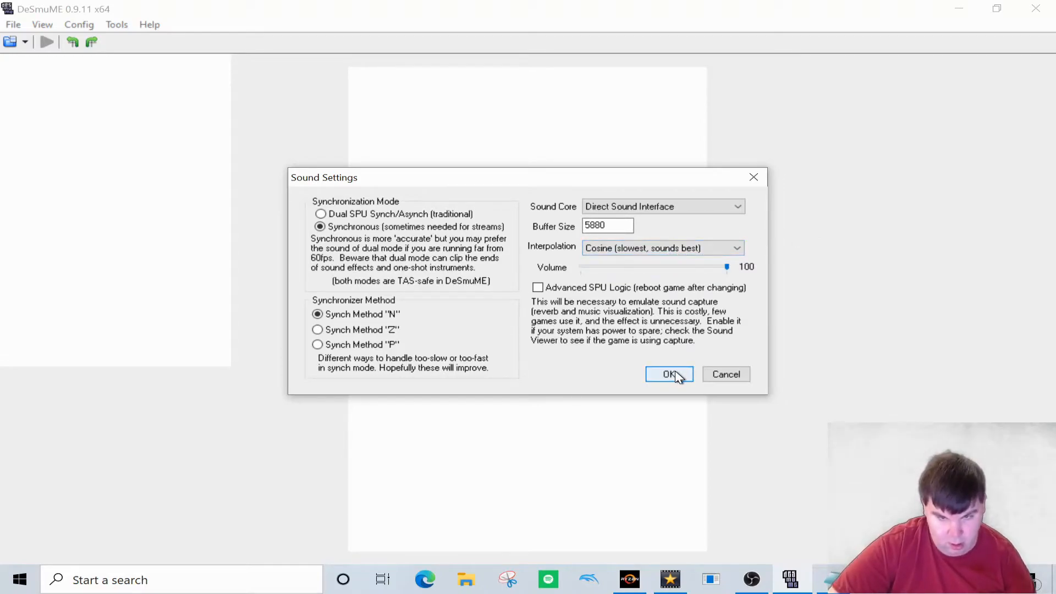
left_click(79, 24)
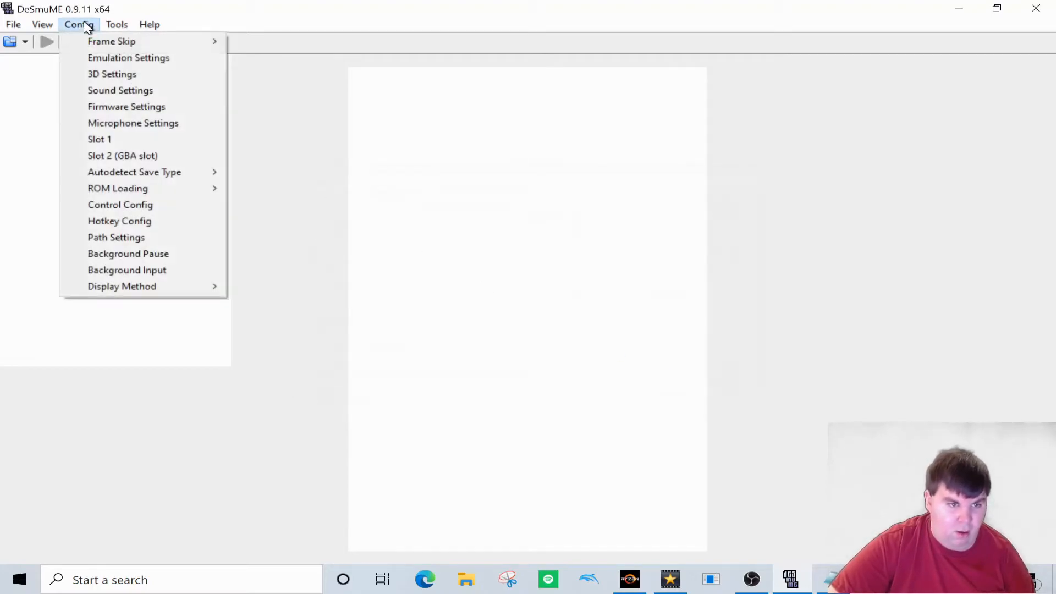
mouse_move(348, 6)
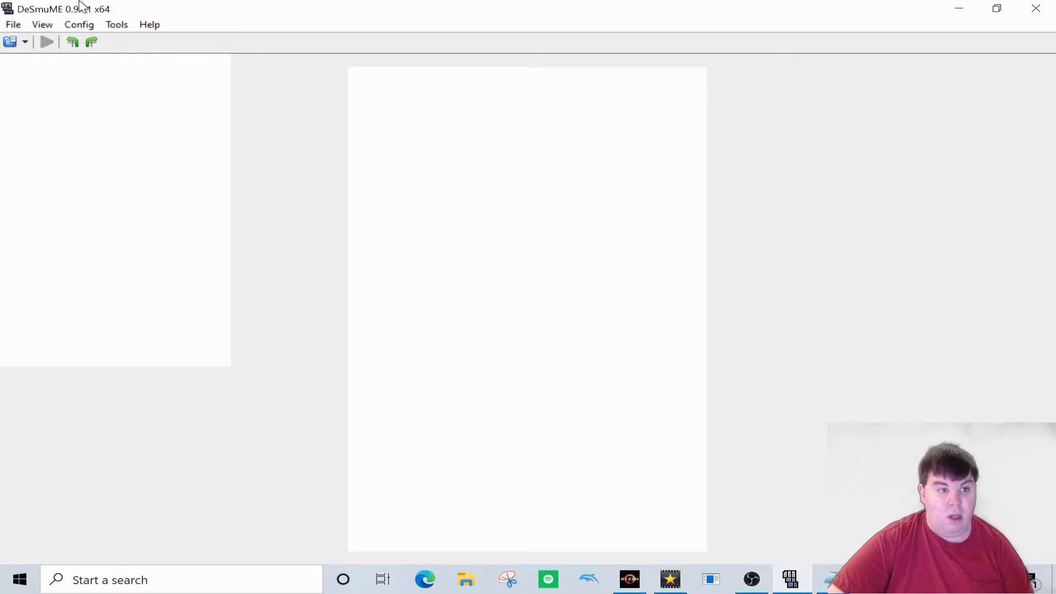
mouse_move(559, 6)
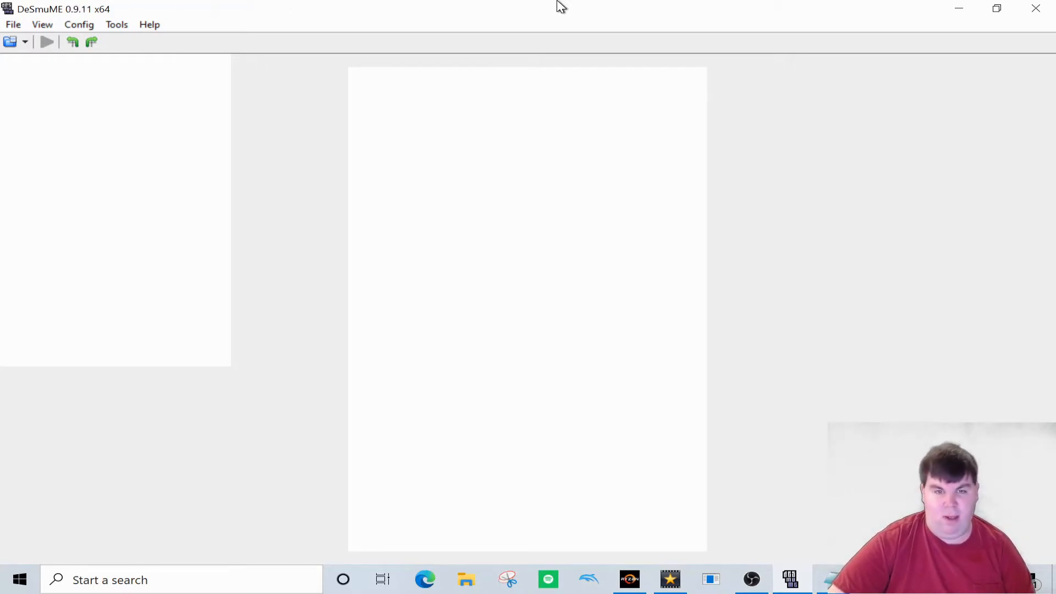
mouse_move(625, 246)
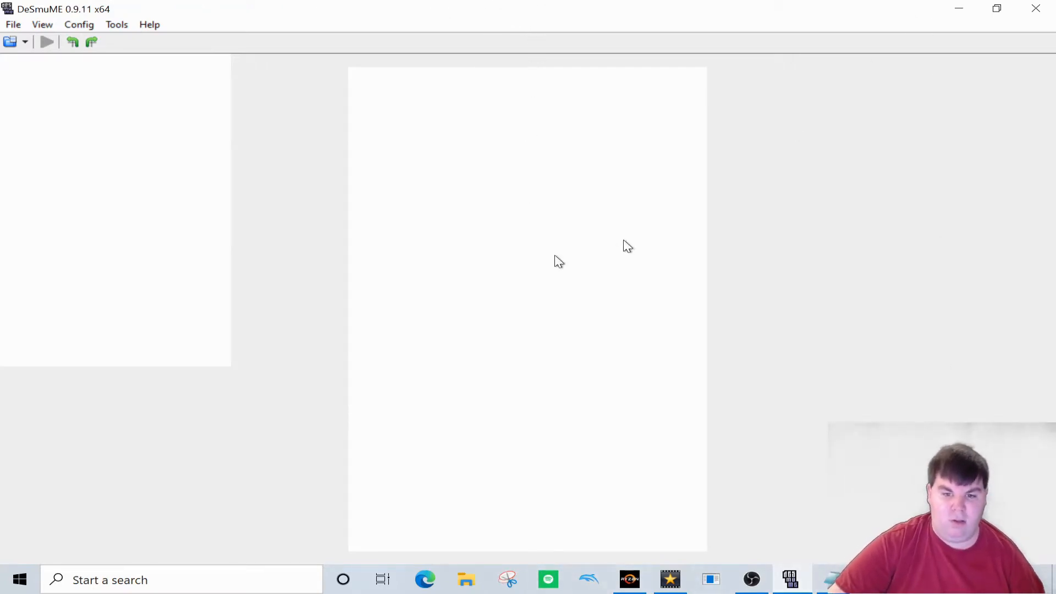
mouse_move(601, 38)
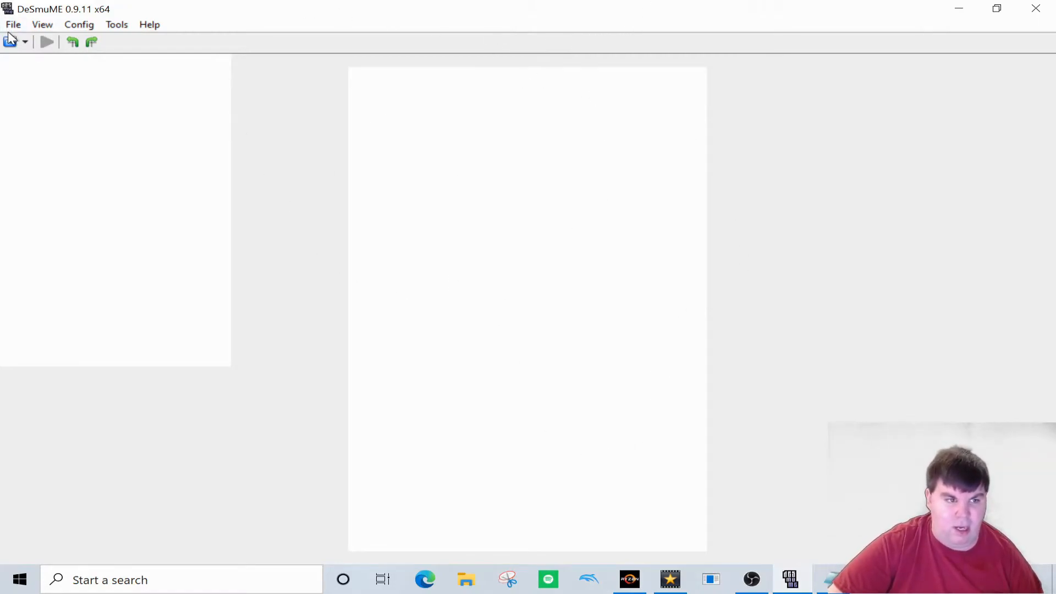
- Load Mario & Luigi - Bowser's Inside Story from Recent ROM and start it running
left_click(12, 24)
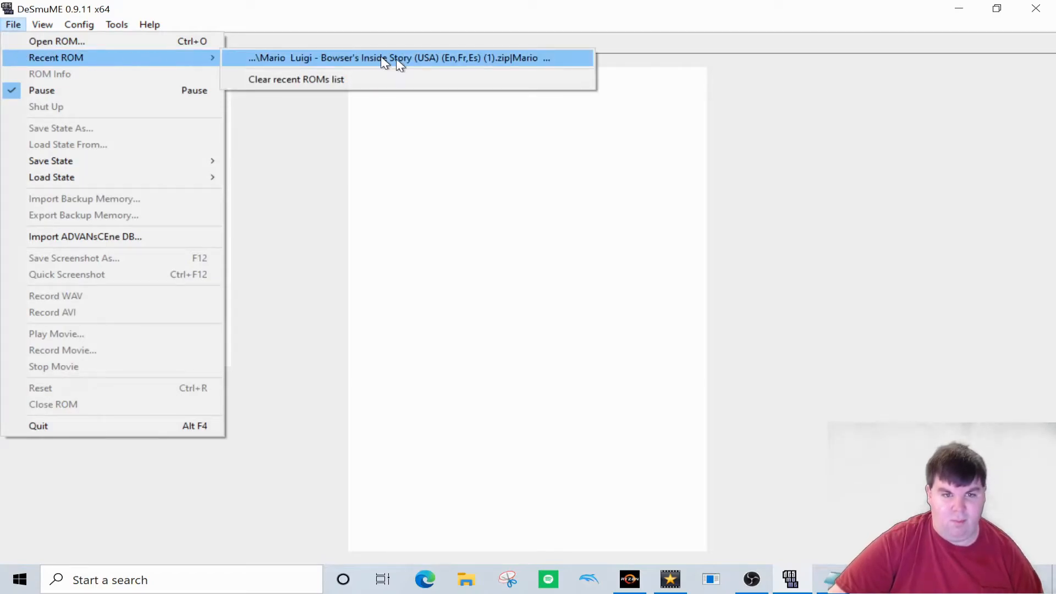
mouse_move(445, 66)
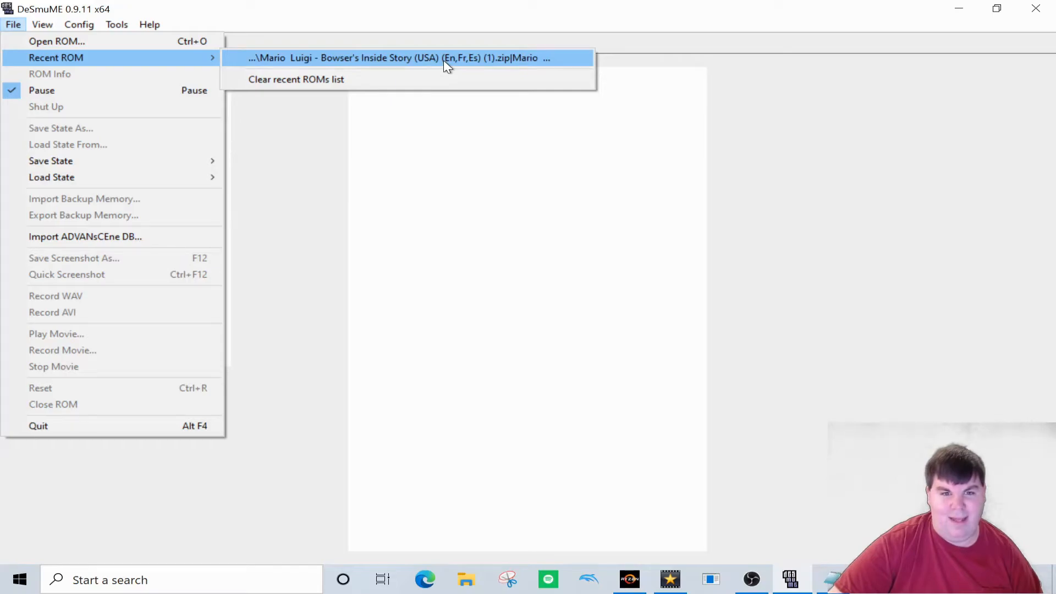
left_click(397, 57)
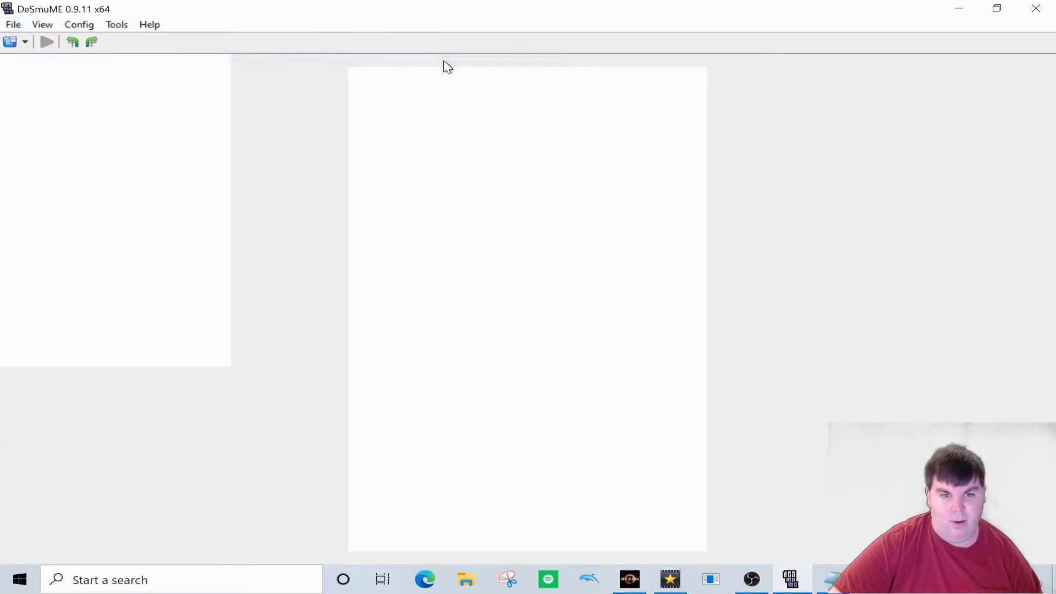
left_click(47, 42)
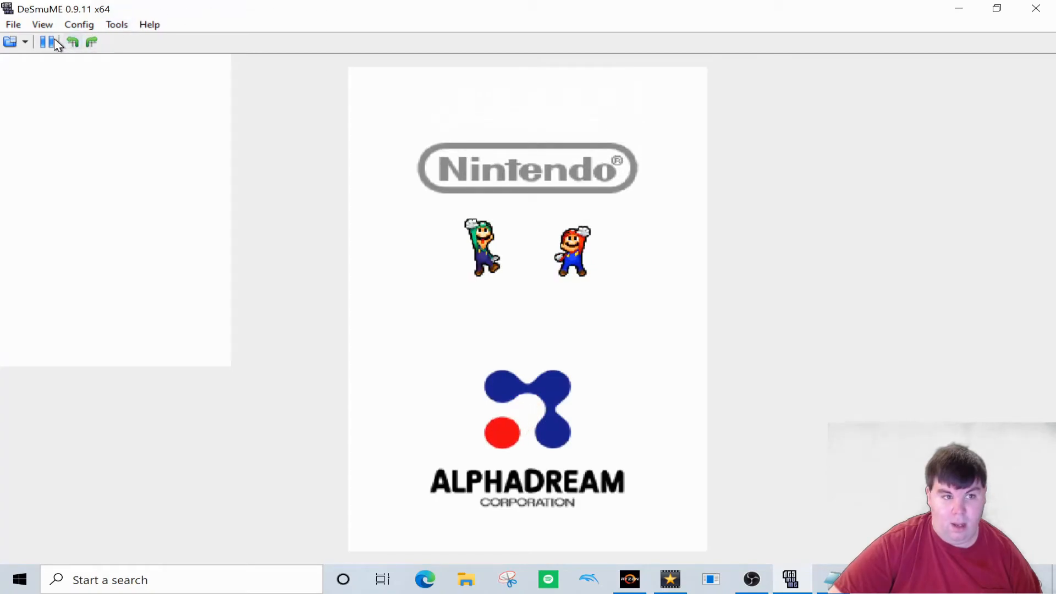
mouse_move(48, 42)
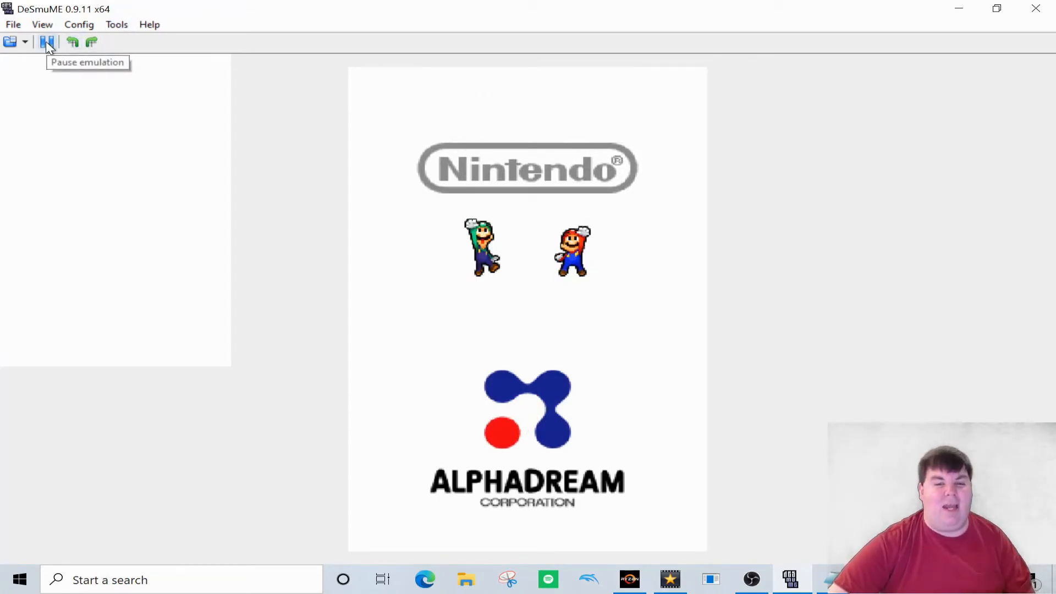
- Pause the emulation on the faded castle title screen
left_click(48, 41)
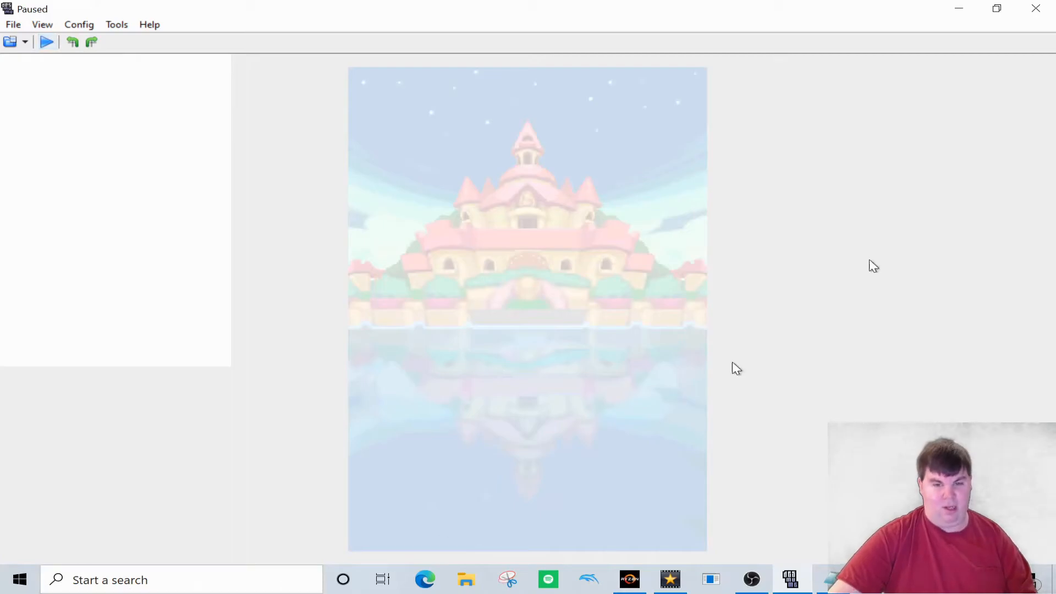
mouse_move(804, 45)
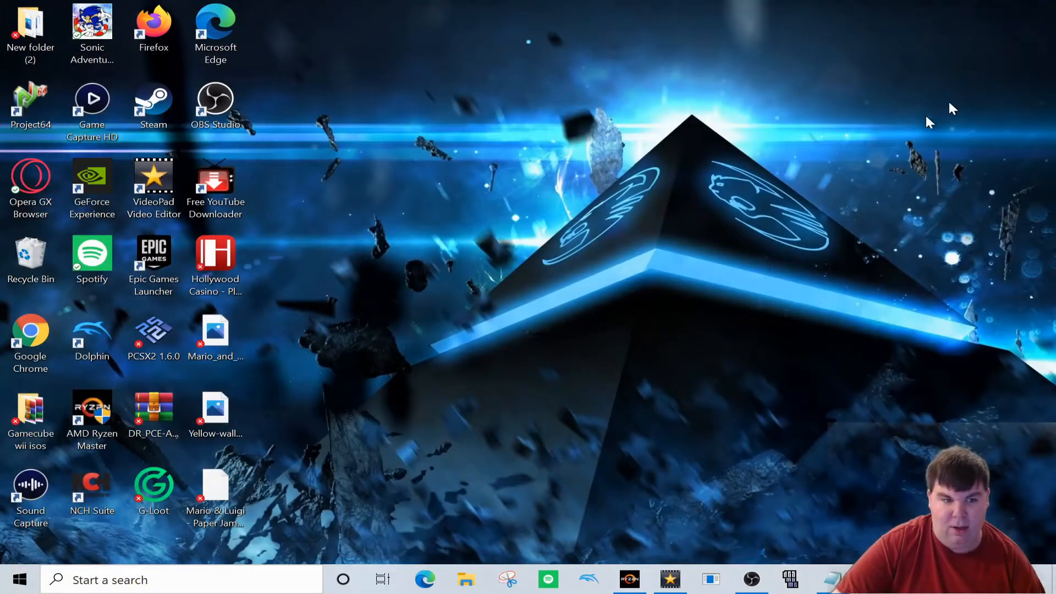
mouse_move(624, 205)
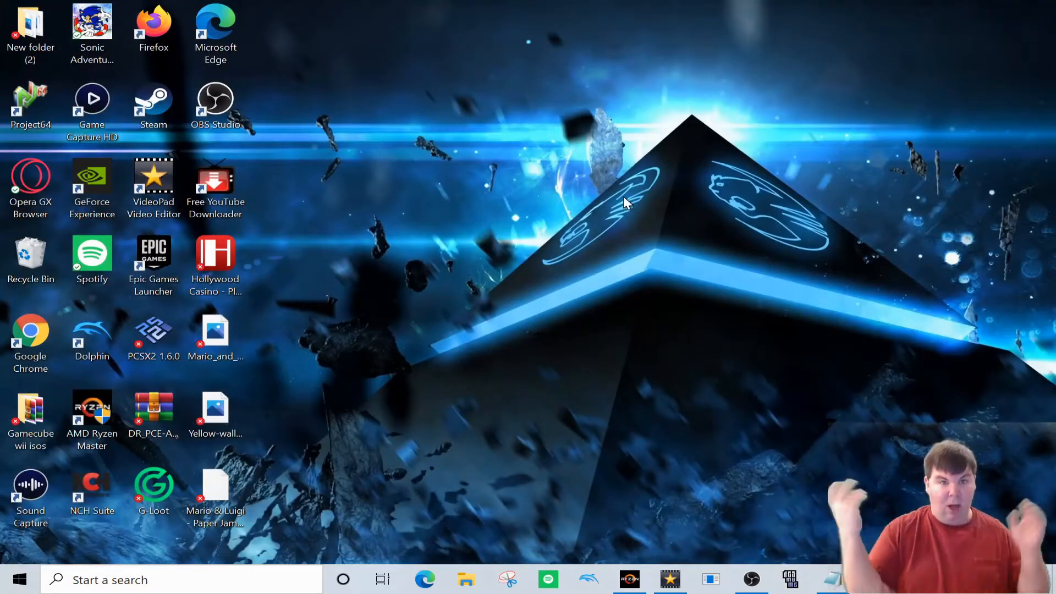